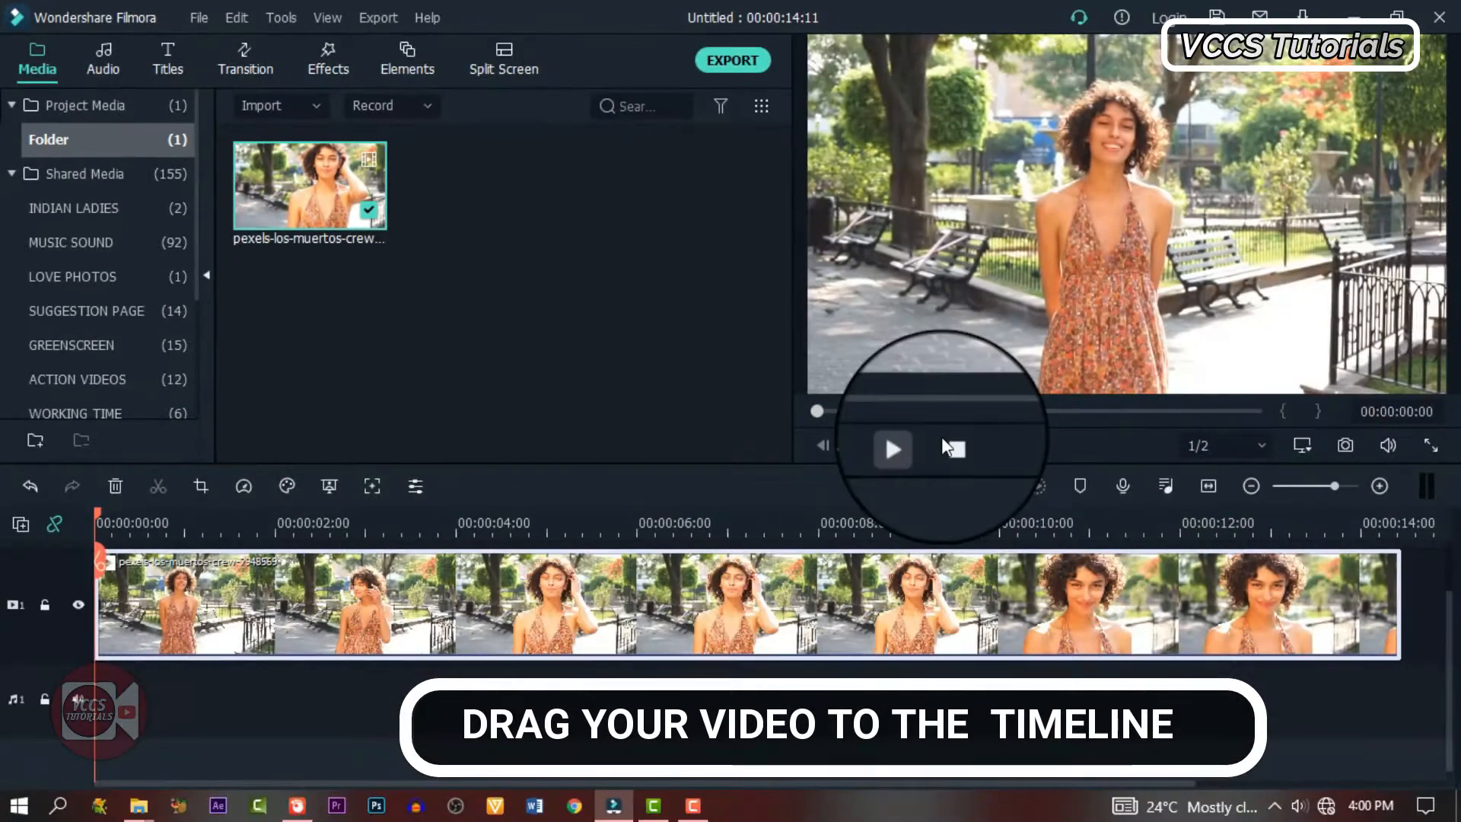
Step: Play the park clip in the preview to reach the hat moment near 00:00:09
{"action": "left_click", "coordinate": [890, 448]}
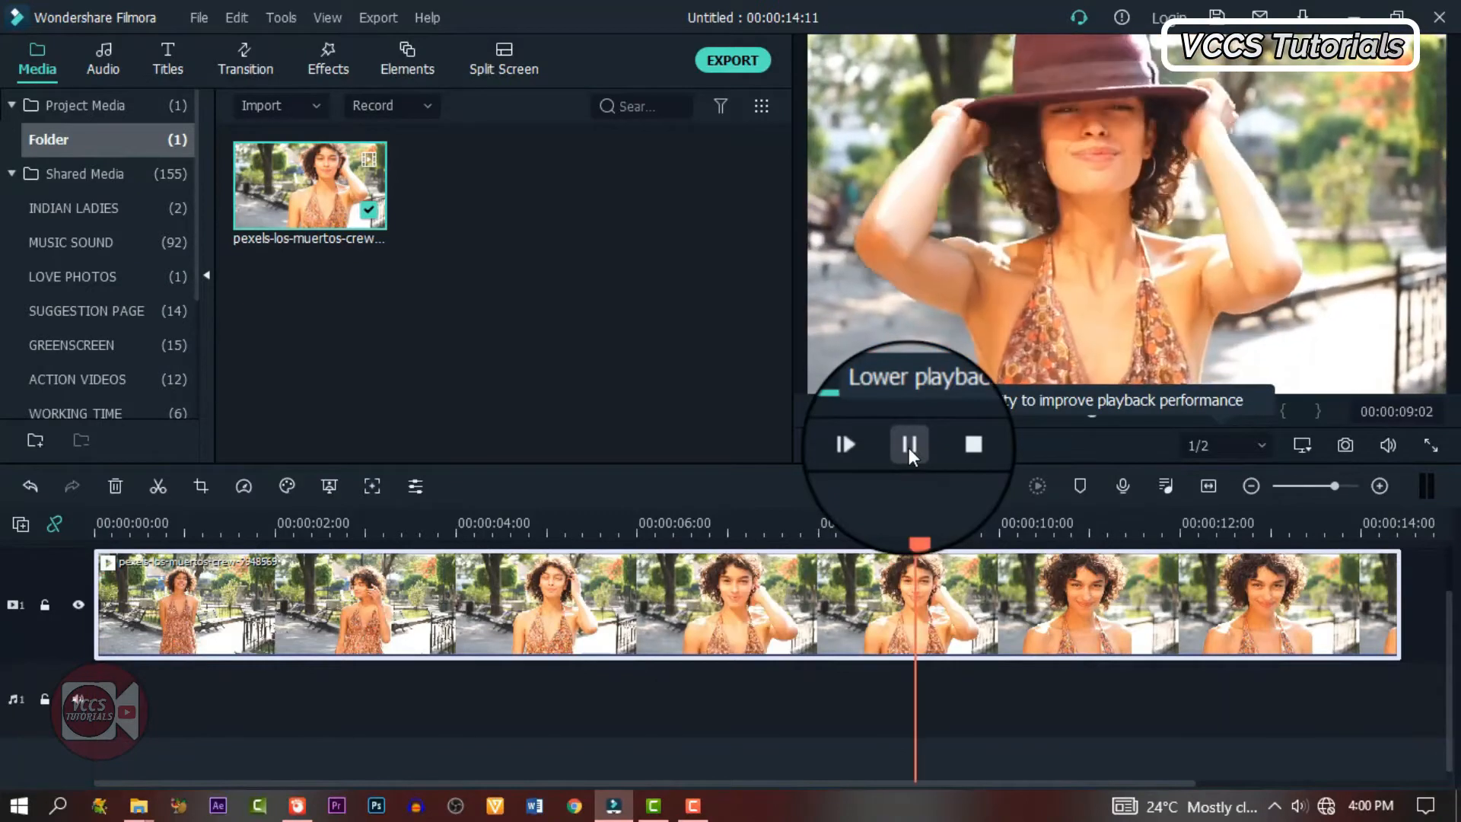
Step: Pause on the hat moment and capture the frame with Snapshot
{"action": "left_click", "coordinate": [909, 444]}
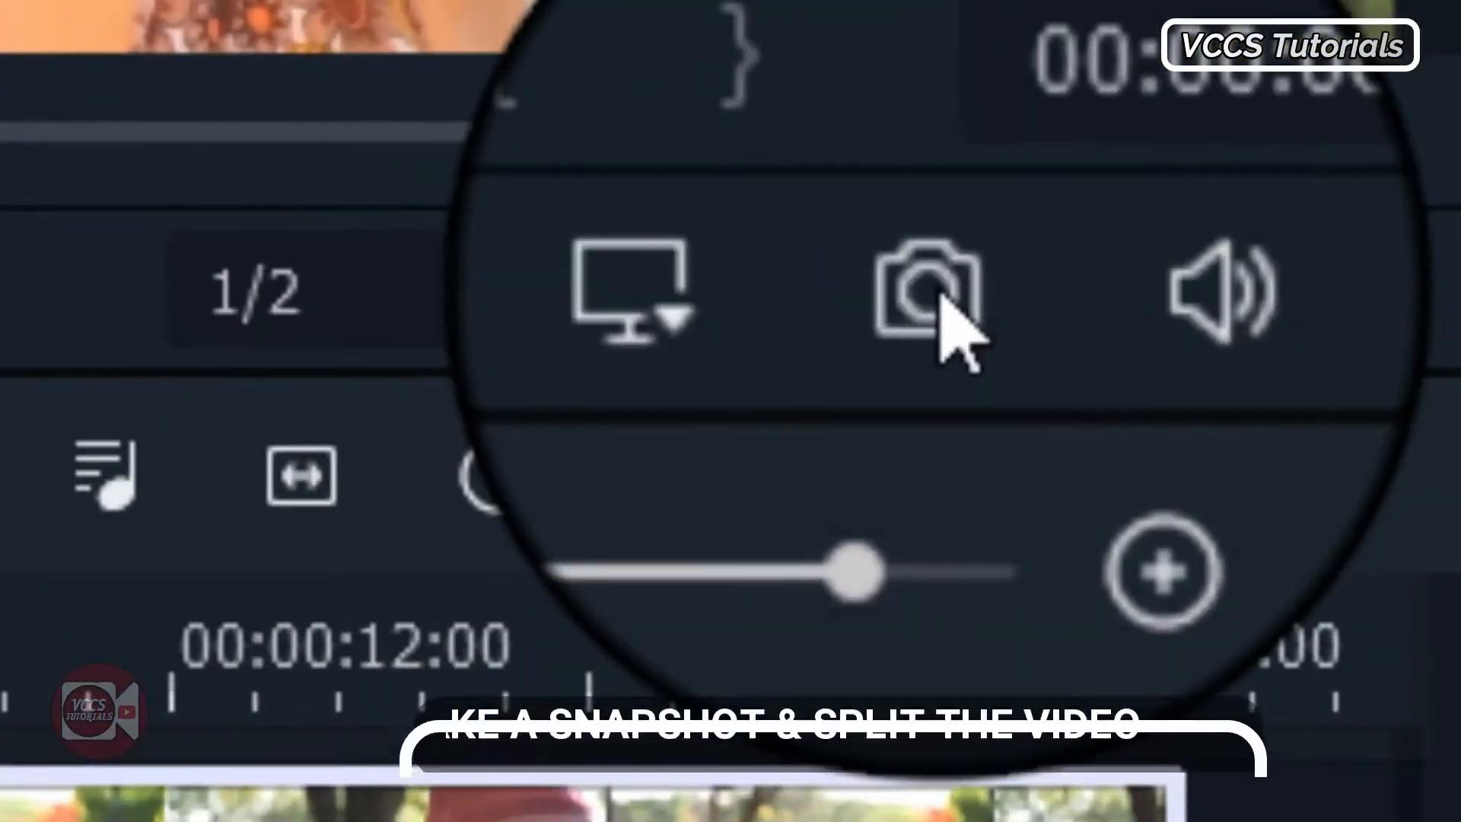
{"action": "left_click", "coordinate": [917, 289]}
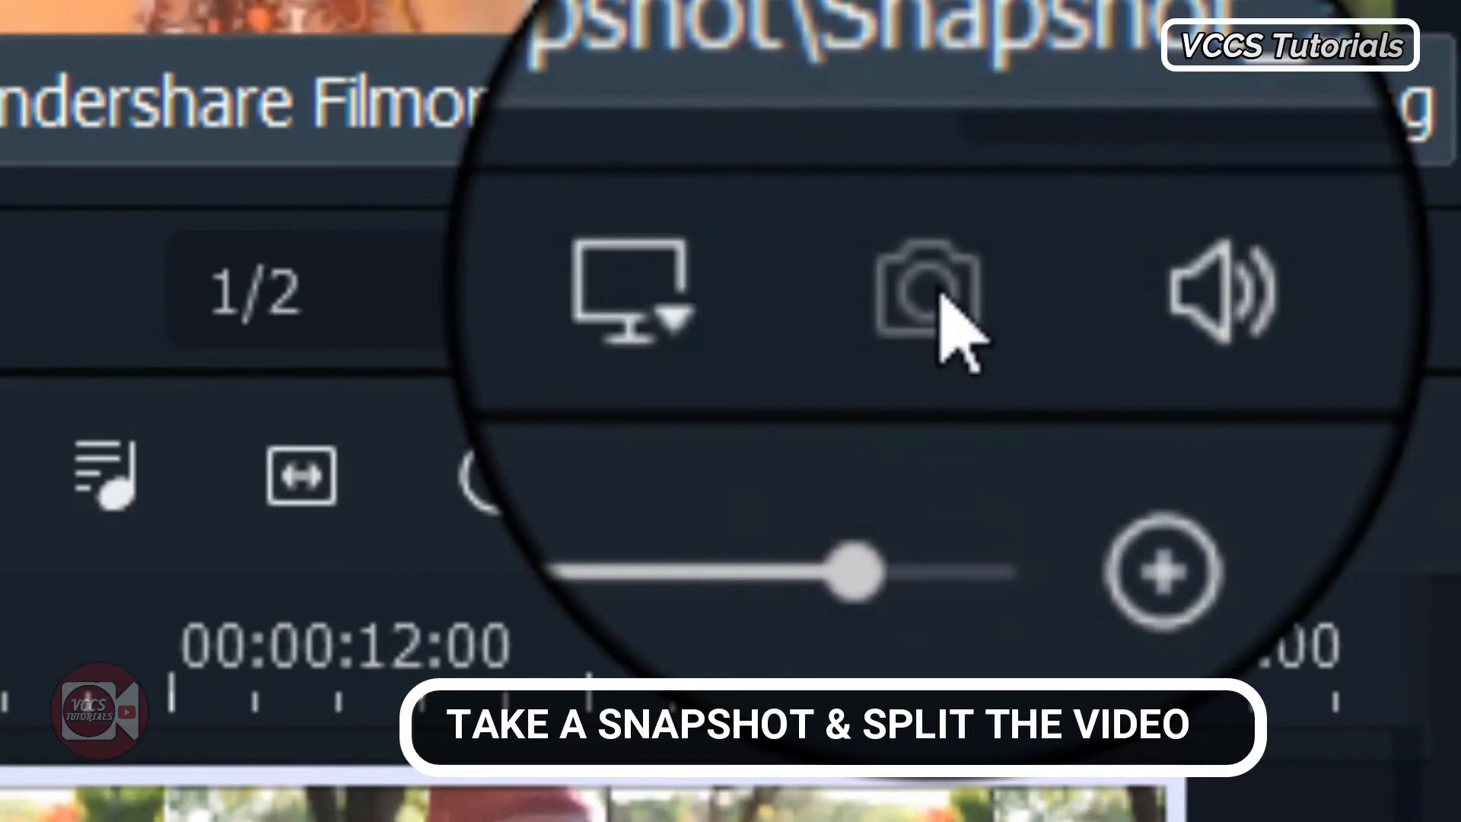
{"action": "left_click", "coordinate": [926, 289]}
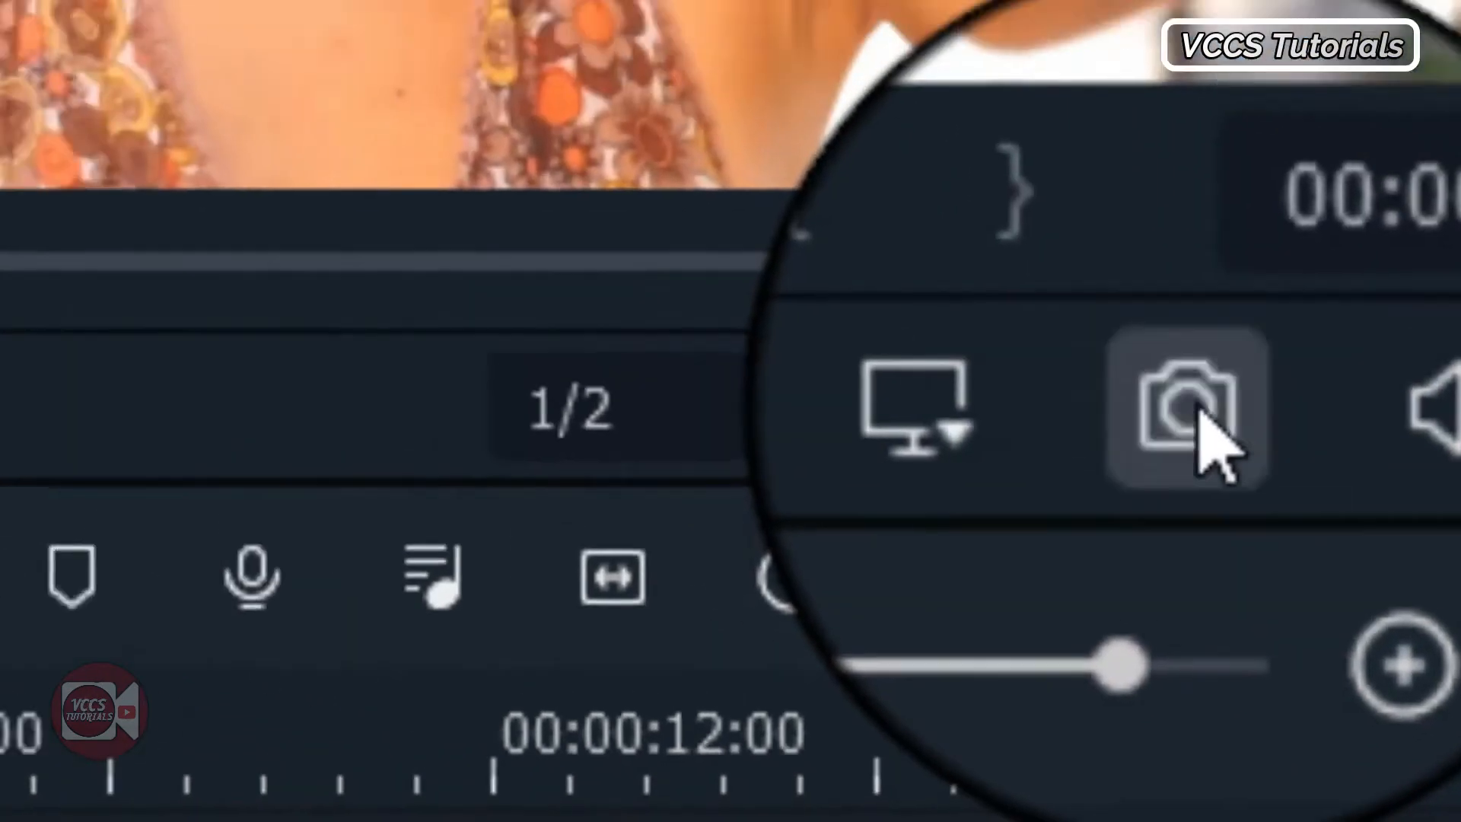
{"action": "left_click", "coordinate": [1183, 406]}
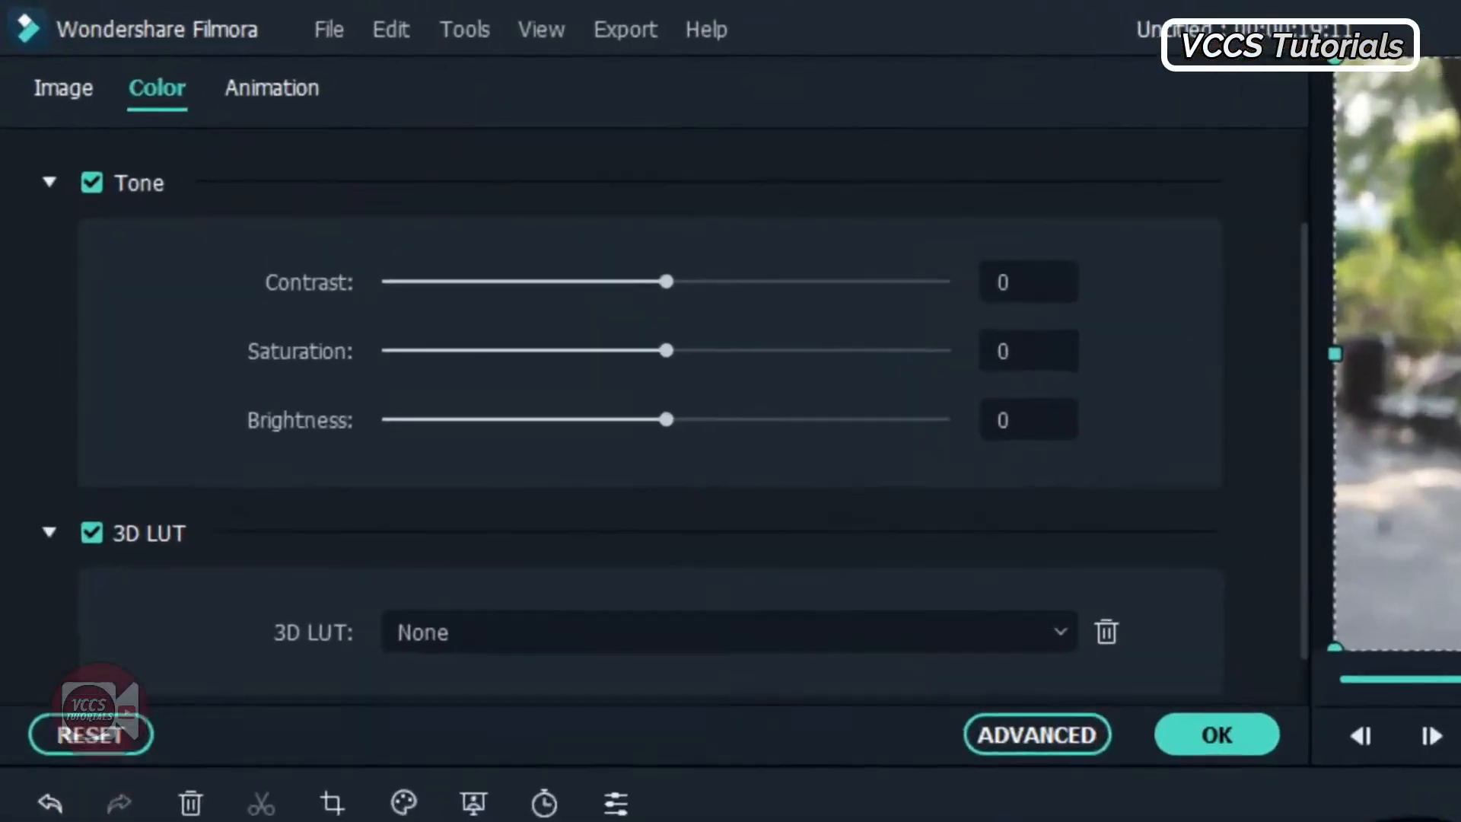
Step: Apply the Mission Impossible 3D LUT to the snapshot in the Color tab
{"action": "left_click", "coordinate": [62, 88]}
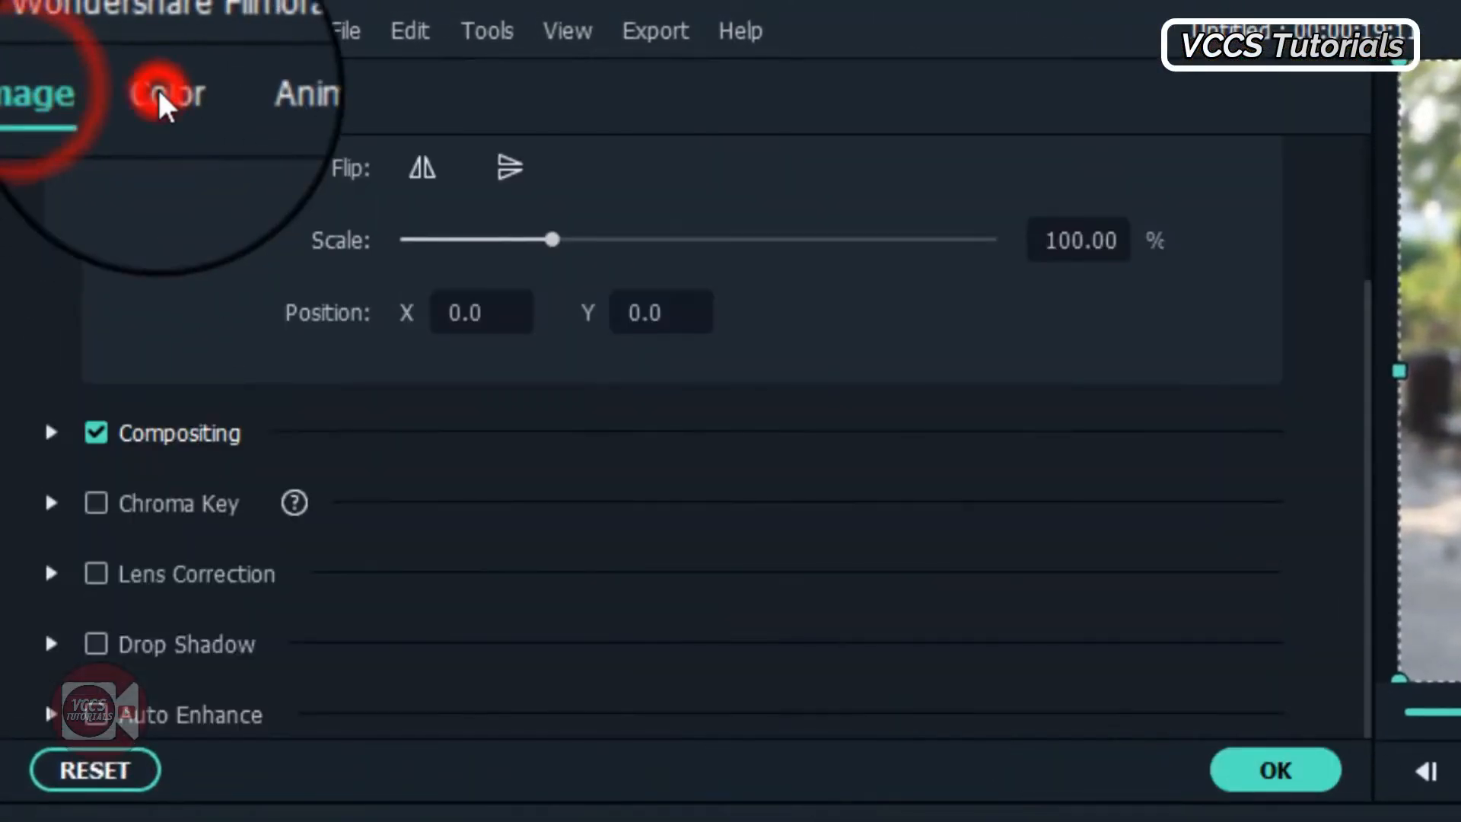
{"action": "left_click", "coordinate": [168, 93]}
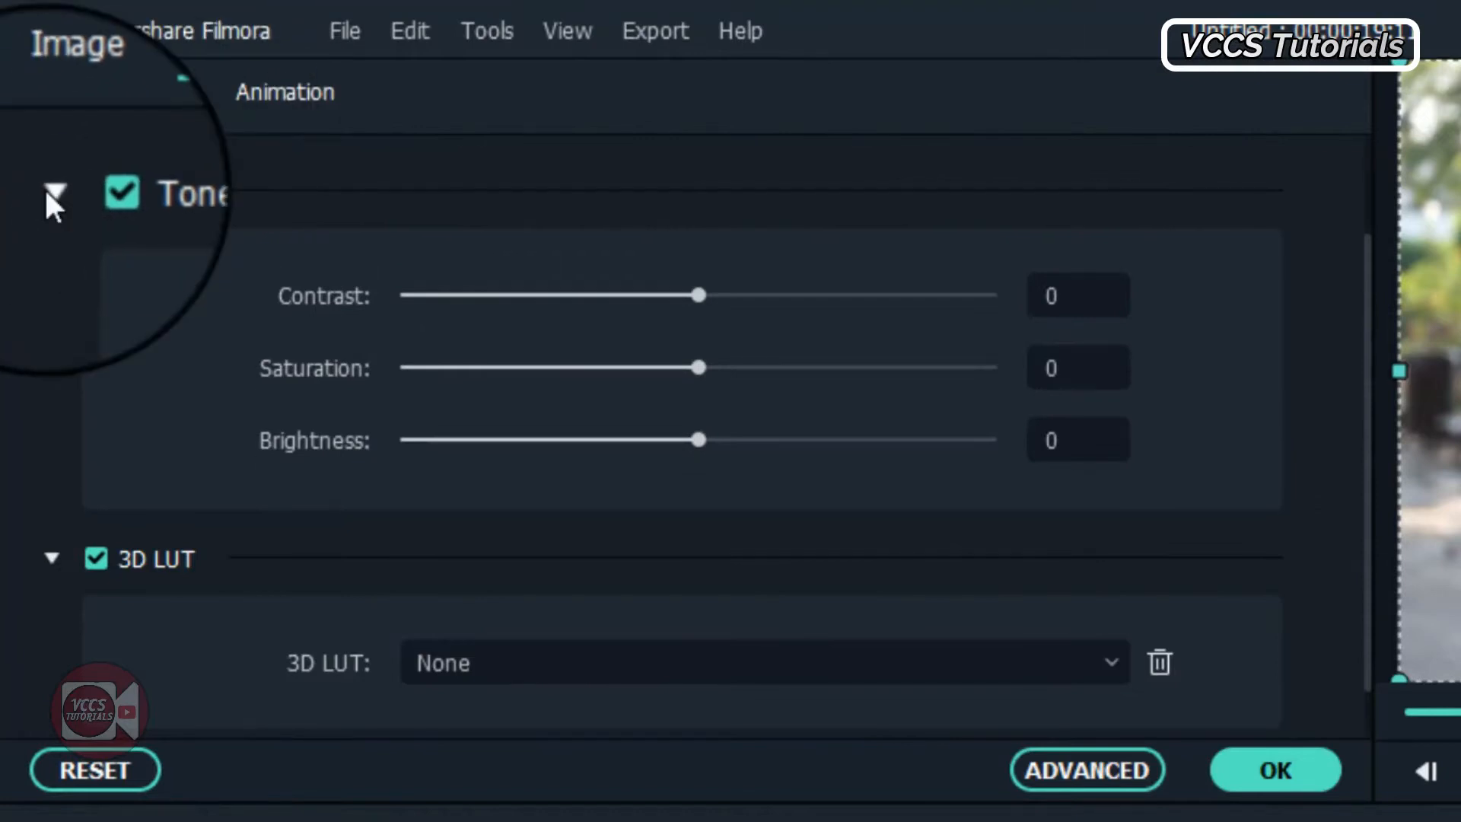
{"action": "left_click", "coordinate": [54, 195]}
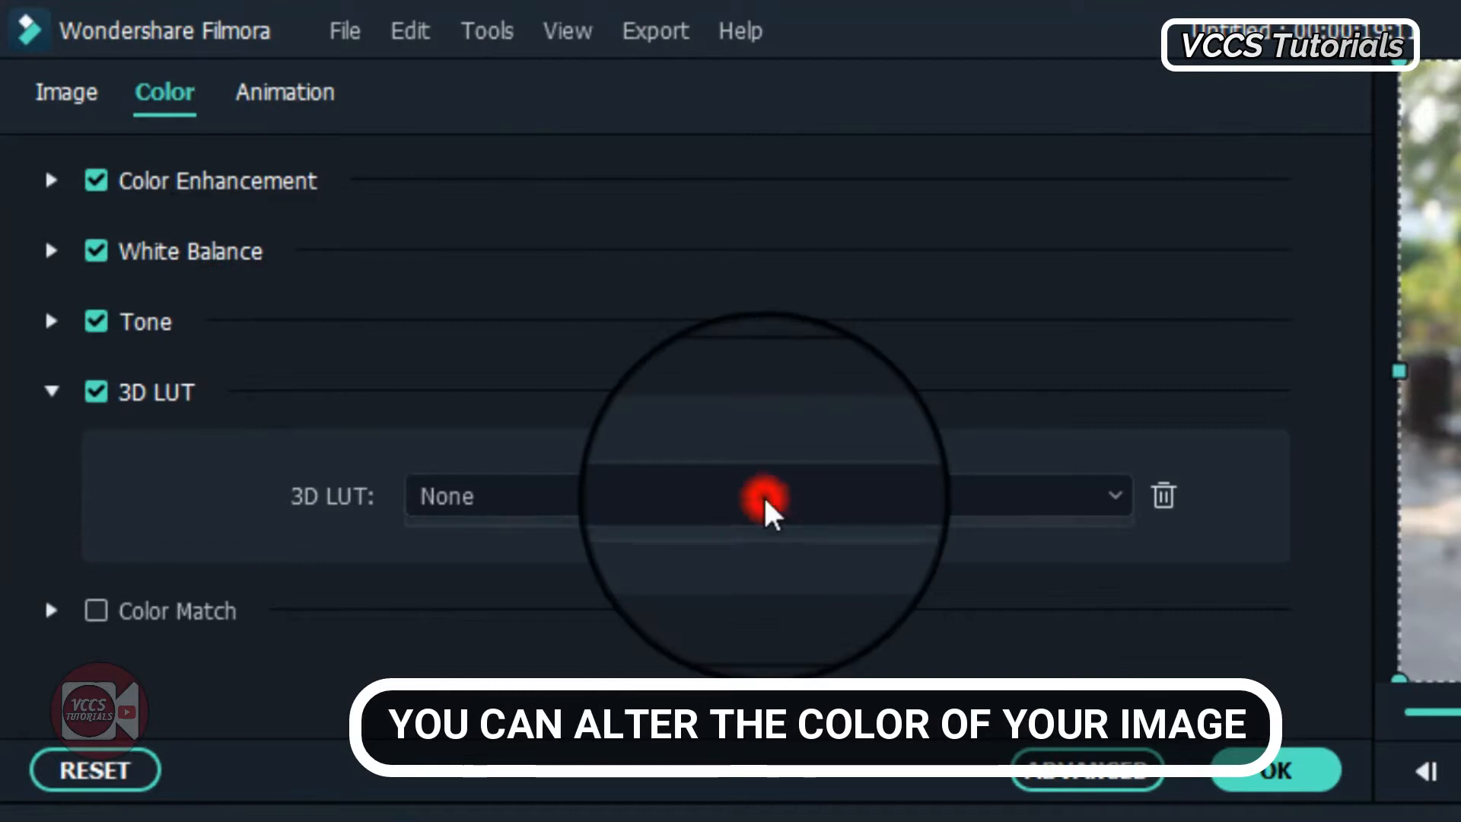
{"action": "left_click", "coordinate": [768, 495]}
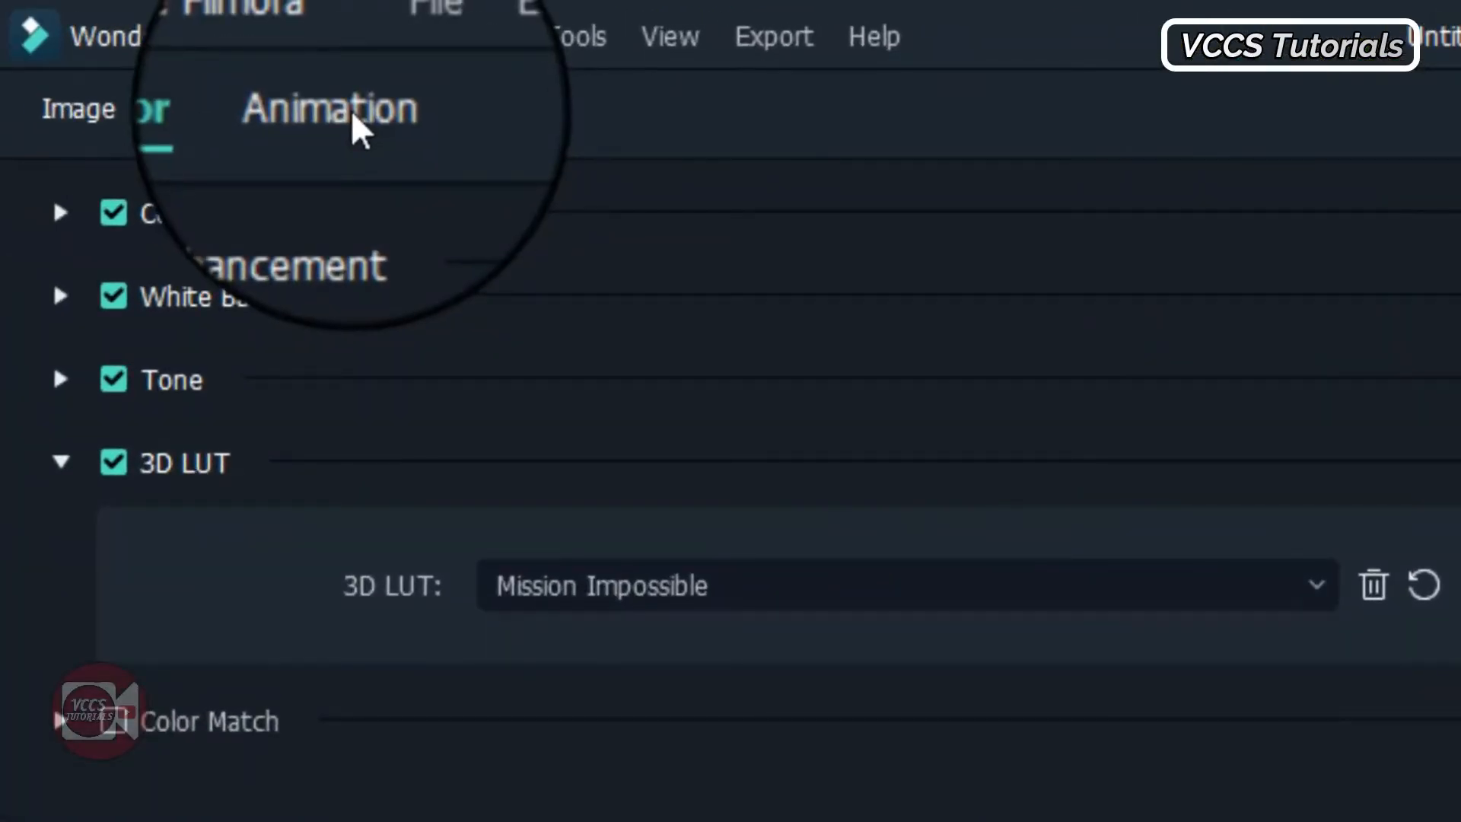
Step: Add Scale keyframes on the still: 99.36% at the start, about 113% later
{"action": "left_click", "coordinate": [329, 108]}
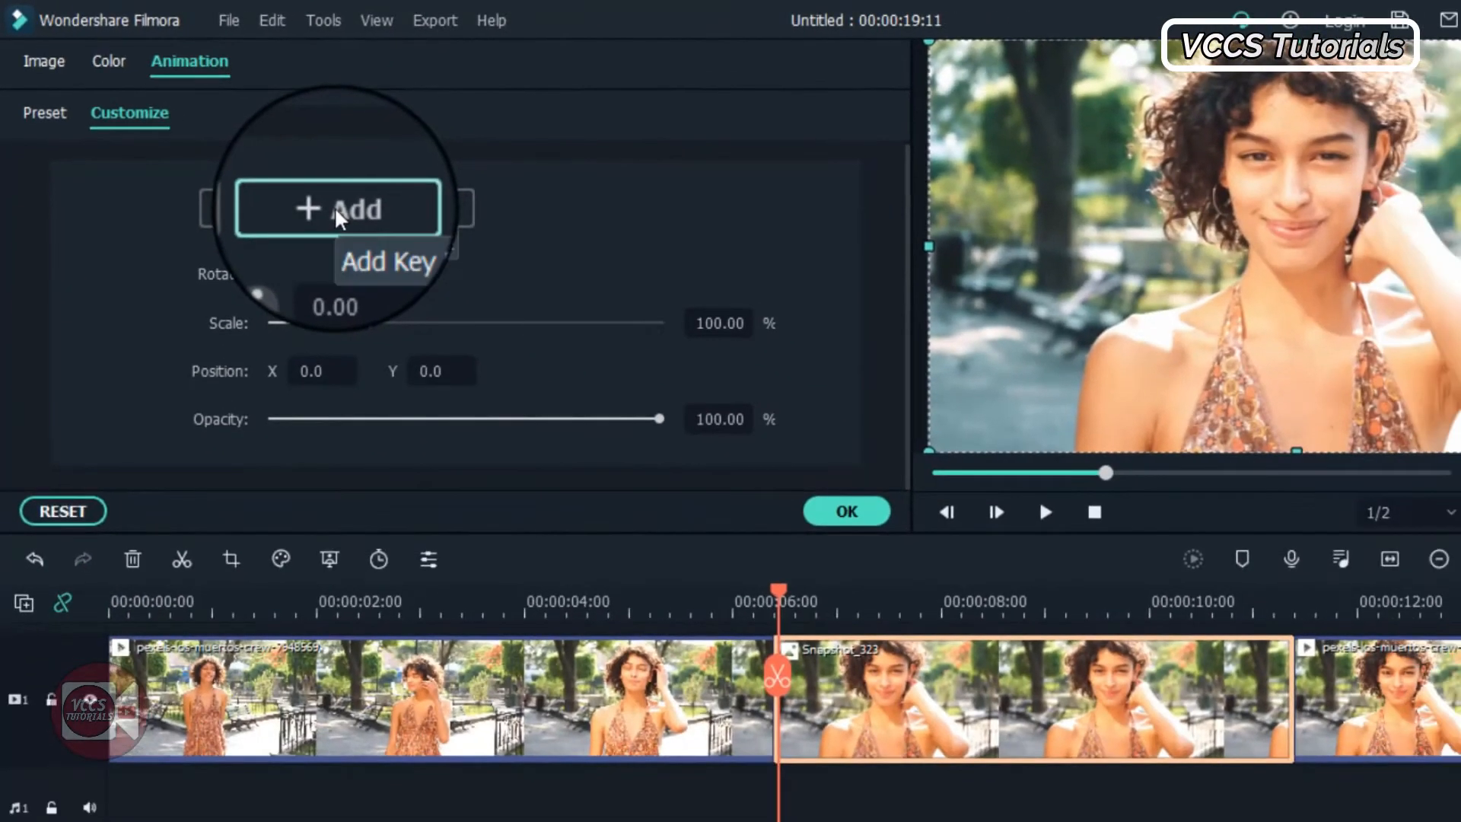
{"action": "left_click", "coordinate": [339, 207]}
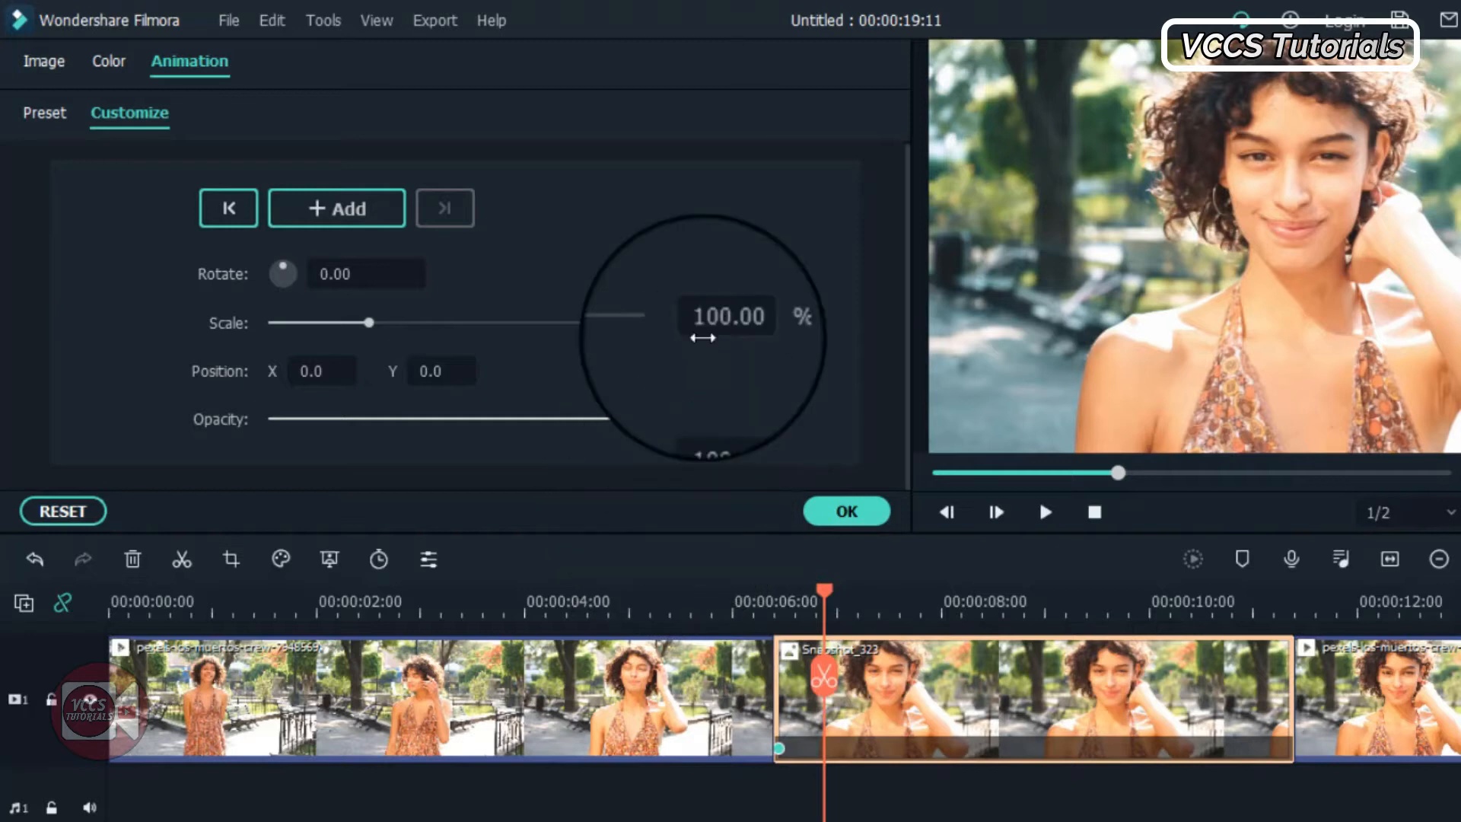
{"action": "left_click_drag", "start_coordinate": [371, 322], "coordinate": [368, 323]}
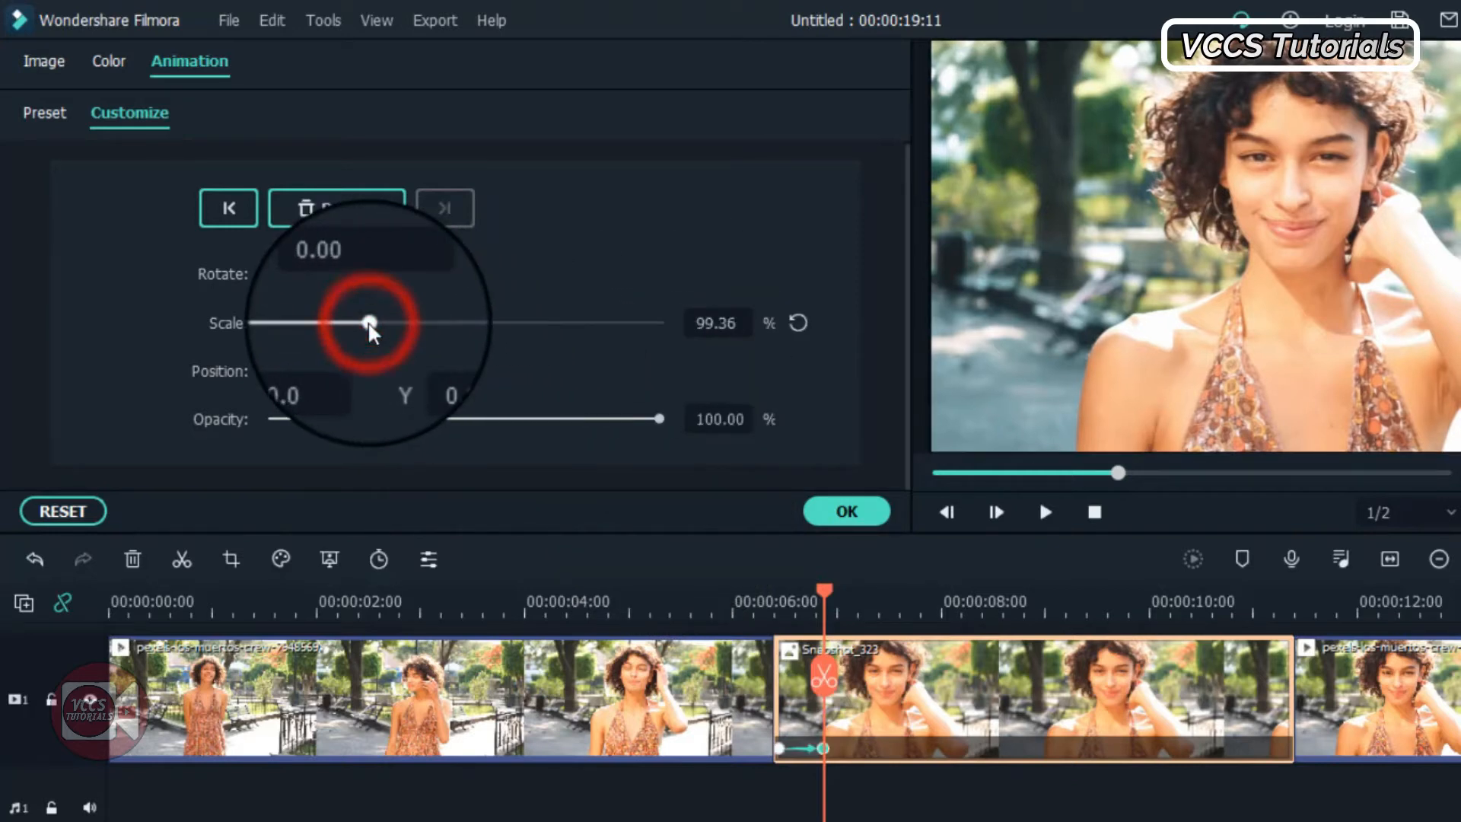
{"action": "left_click_drag", "start_coordinate": [369, 323], "coordinate": [383, 322]}
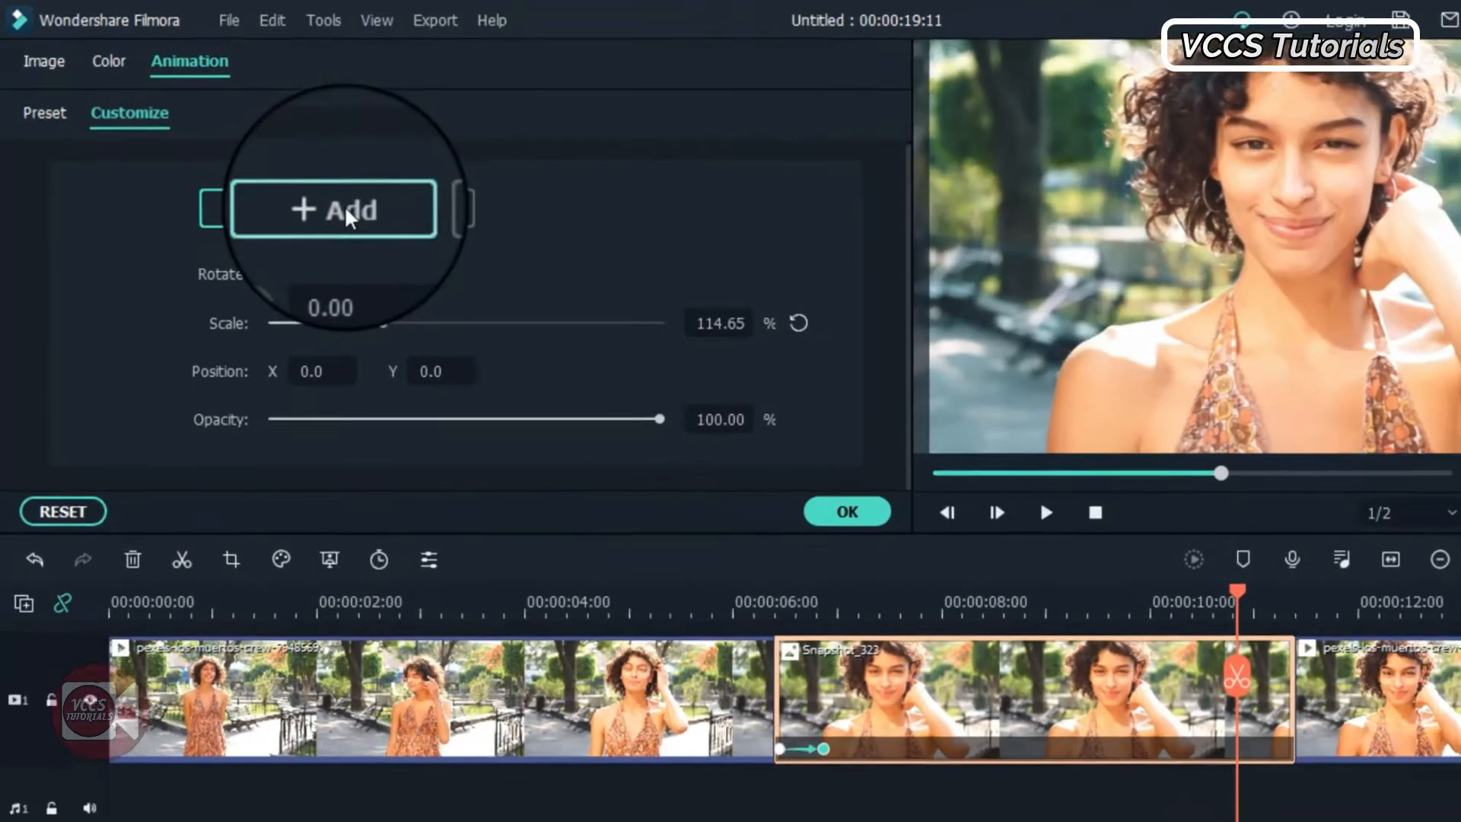
{"action": "left_click", "coordinate": [333, 208]}
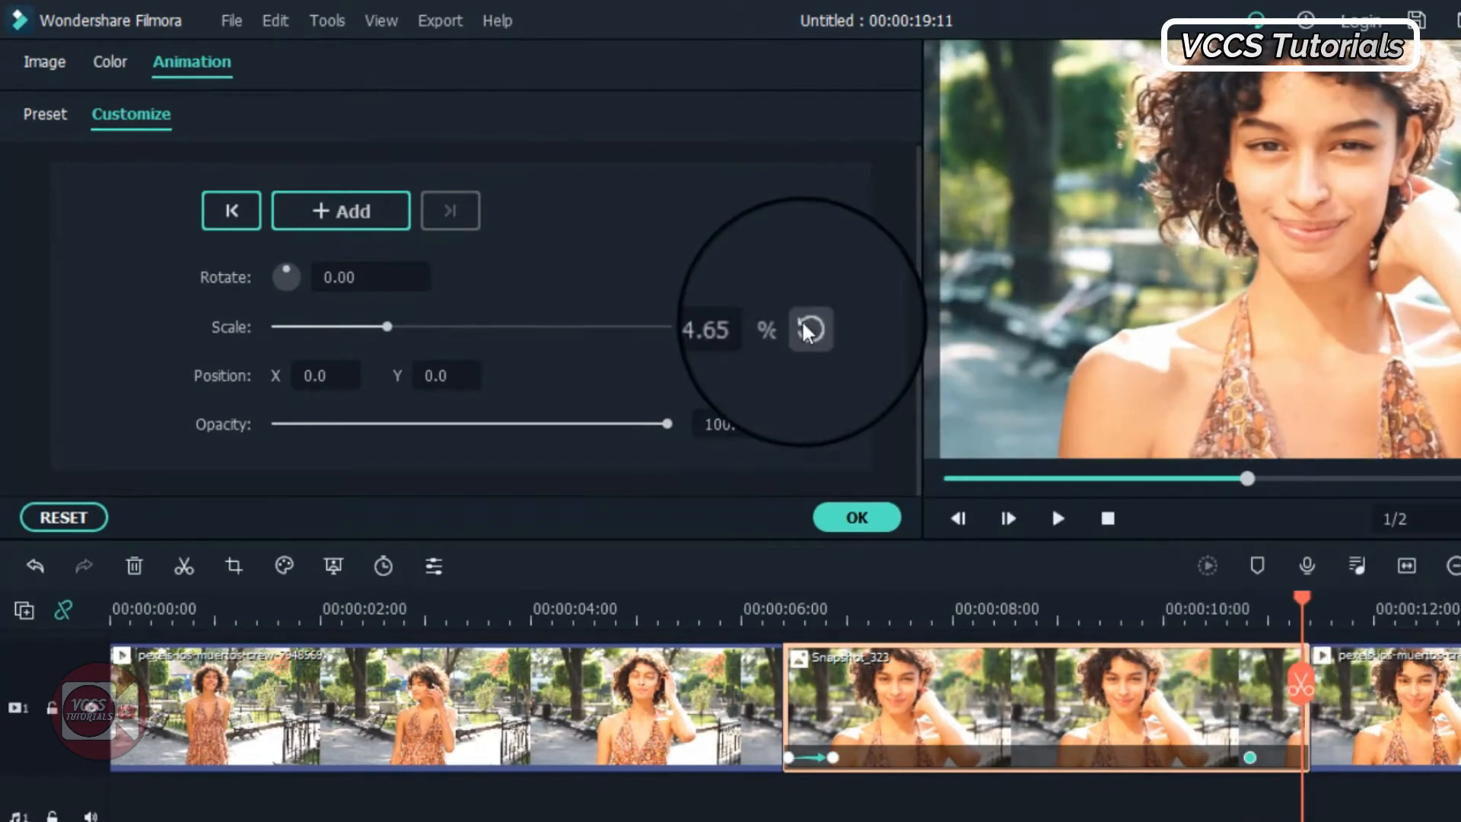
{"action": "left_click", "coordinate": [808, 327]}
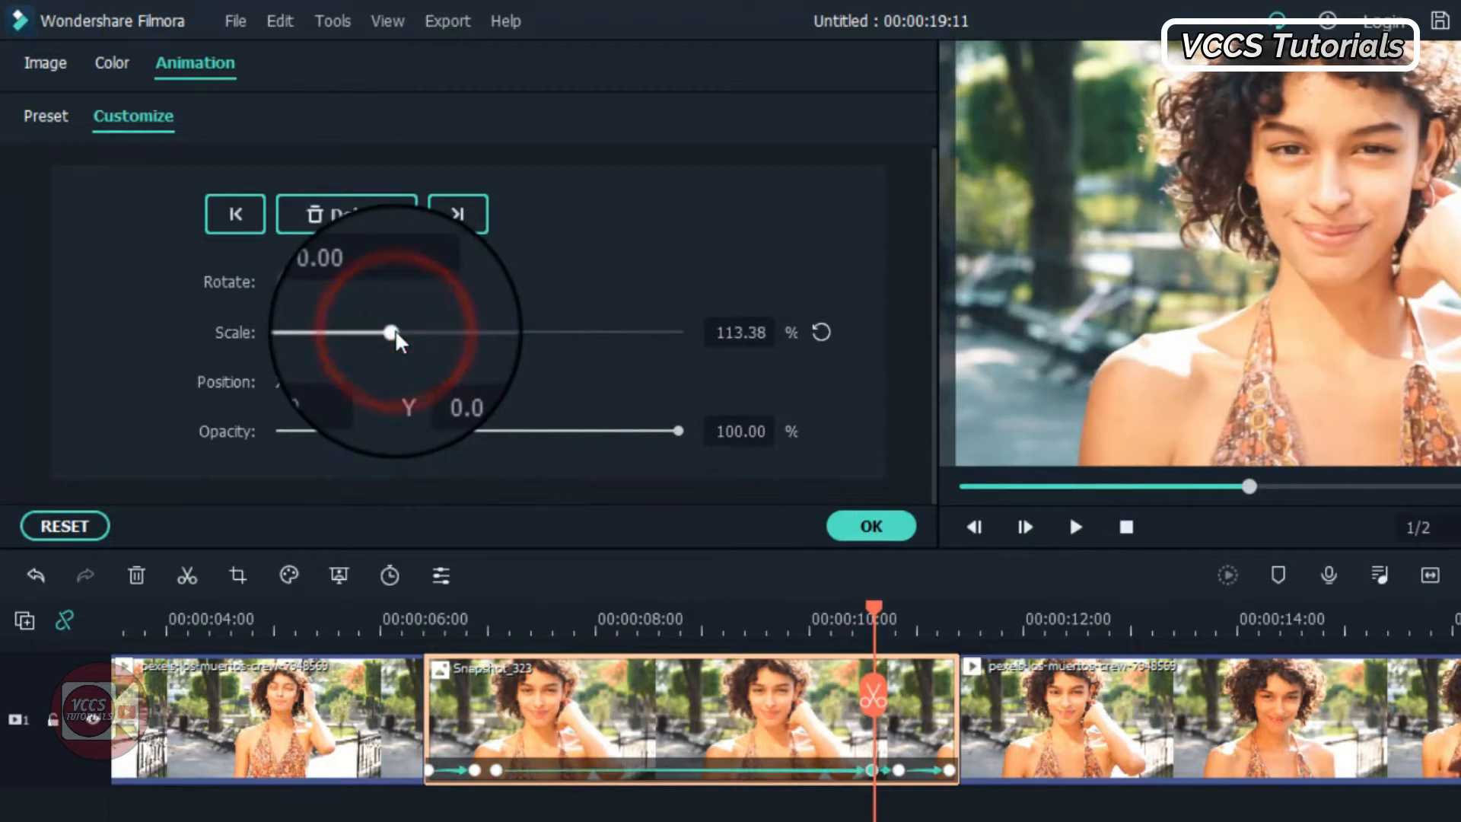
{"action": "left_click_drag", "start_coordinate": [390, 332], "coordinate": [403, 332]}
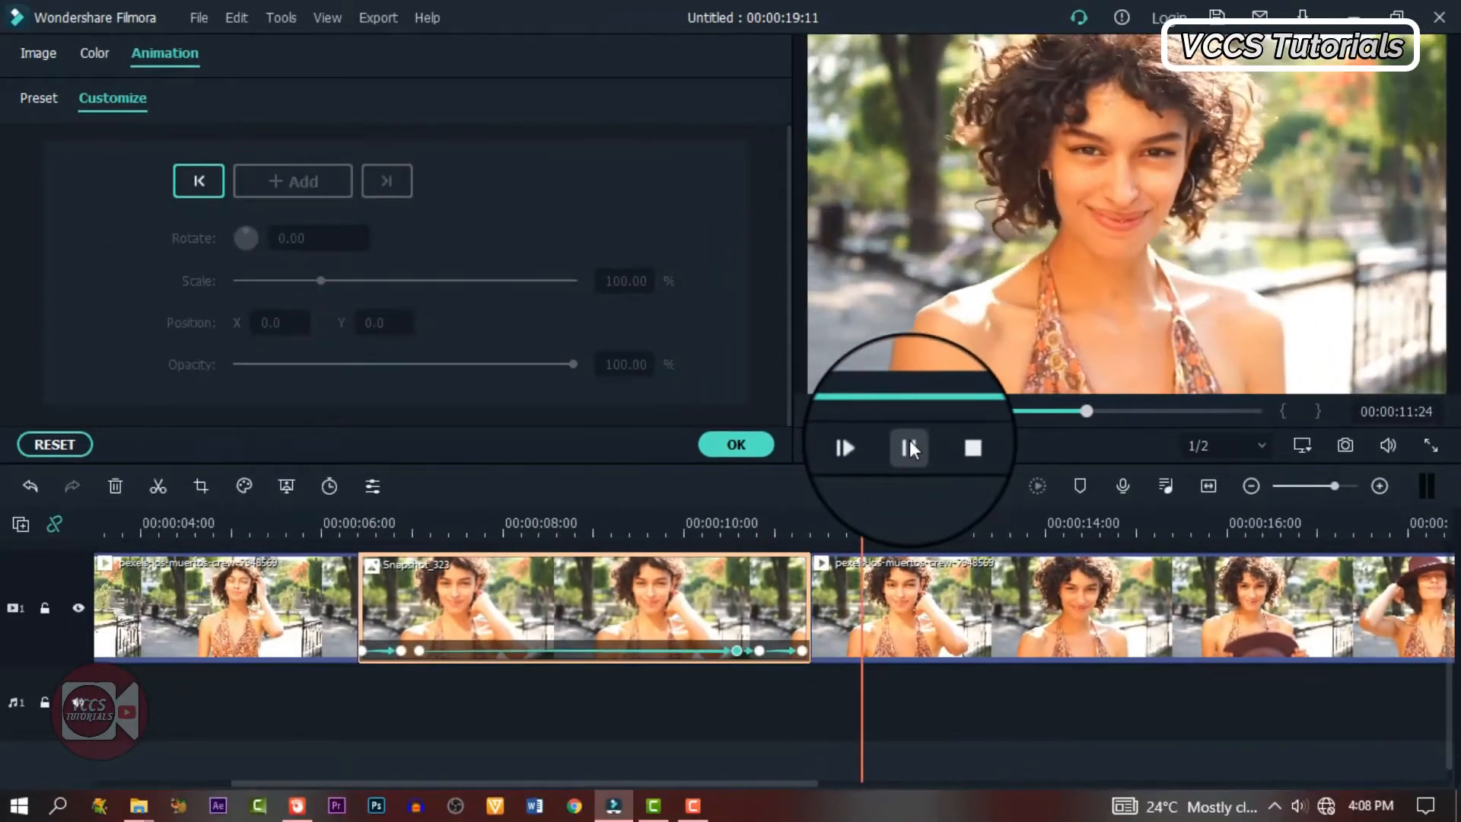
{"action": "left_click", "coordinate": [909, 447]}
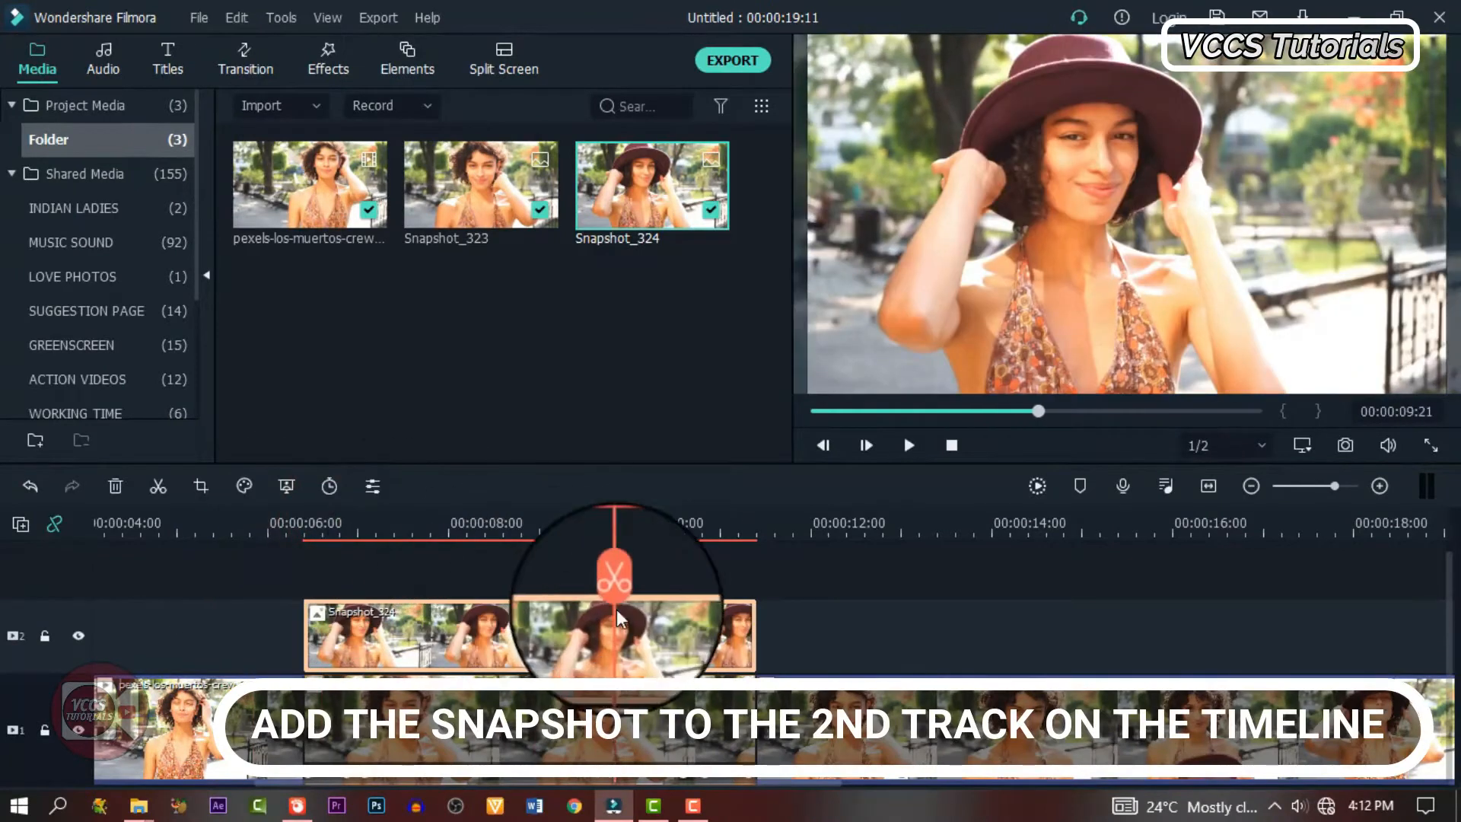
Step: Put Snapshot_324 on track 2 and give it a circular Image Mask
{"action": "left_click", "coordinate": [333, 59]}
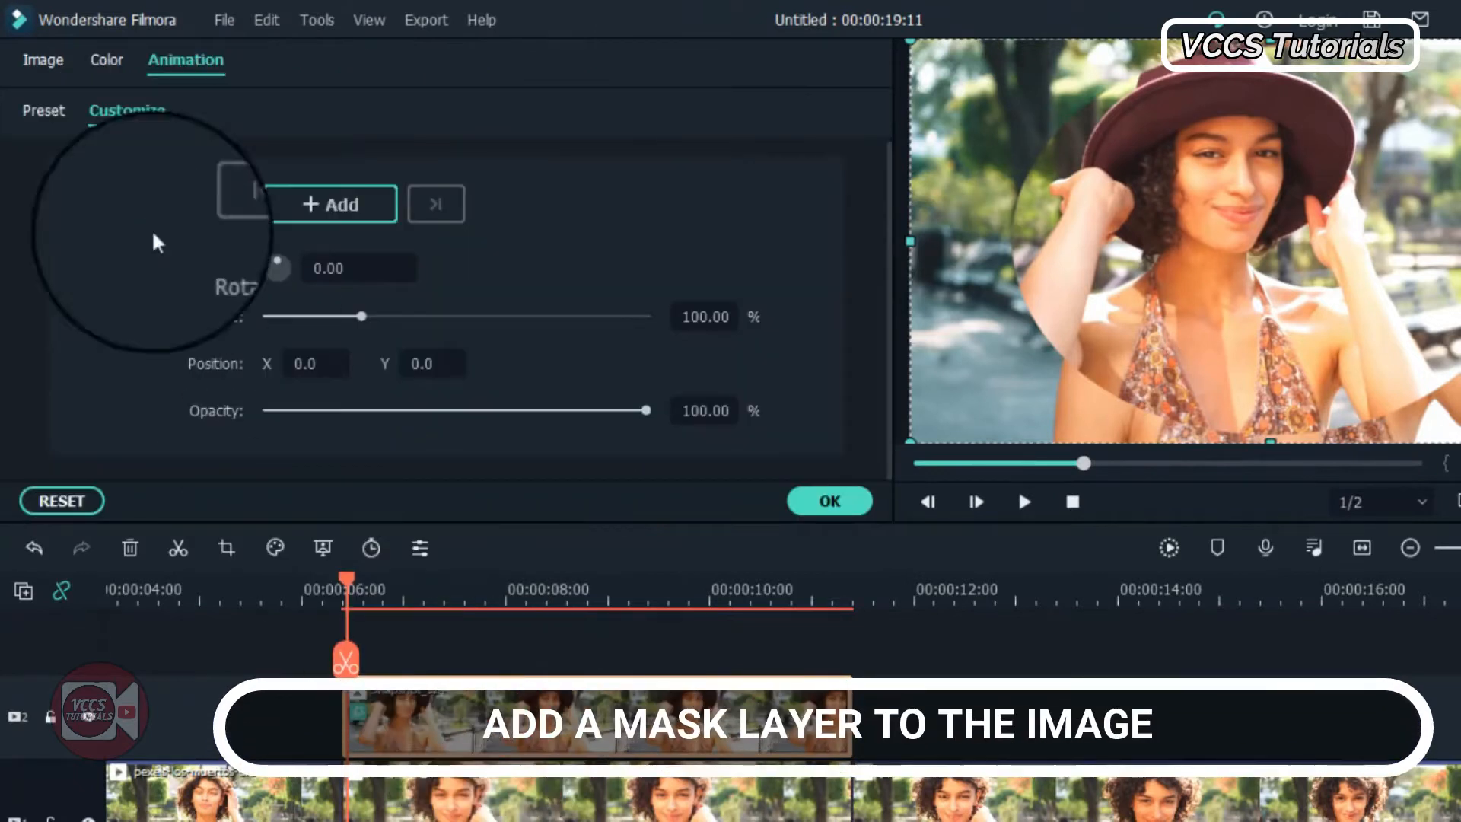
{"action": "left_click", "coordinate": [43, 59]}
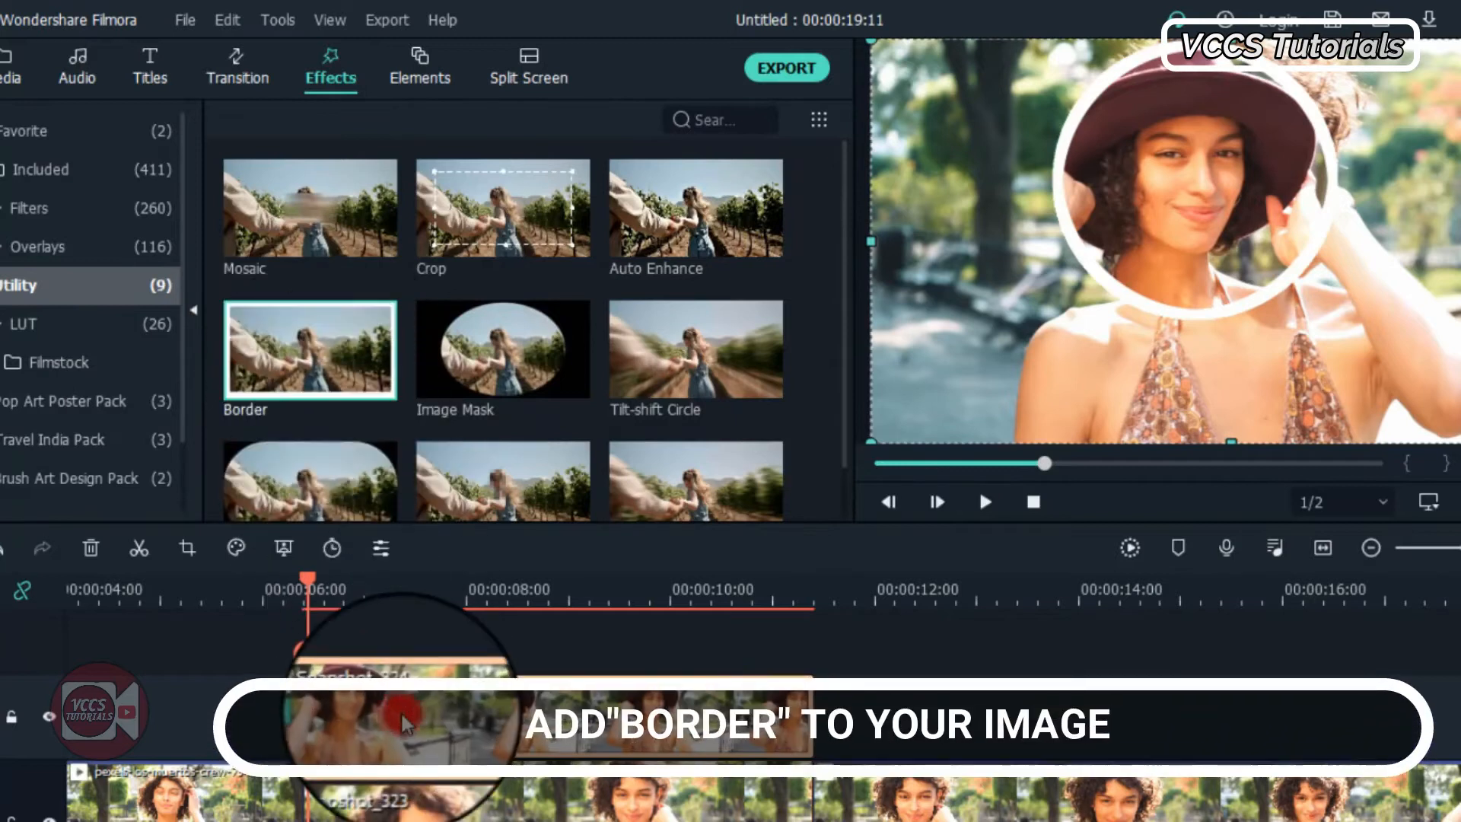
Step: Add a white Border to the track 2 inset and set Position Y to -47
{"action": "double_click", "coordinate": [308, 349]}
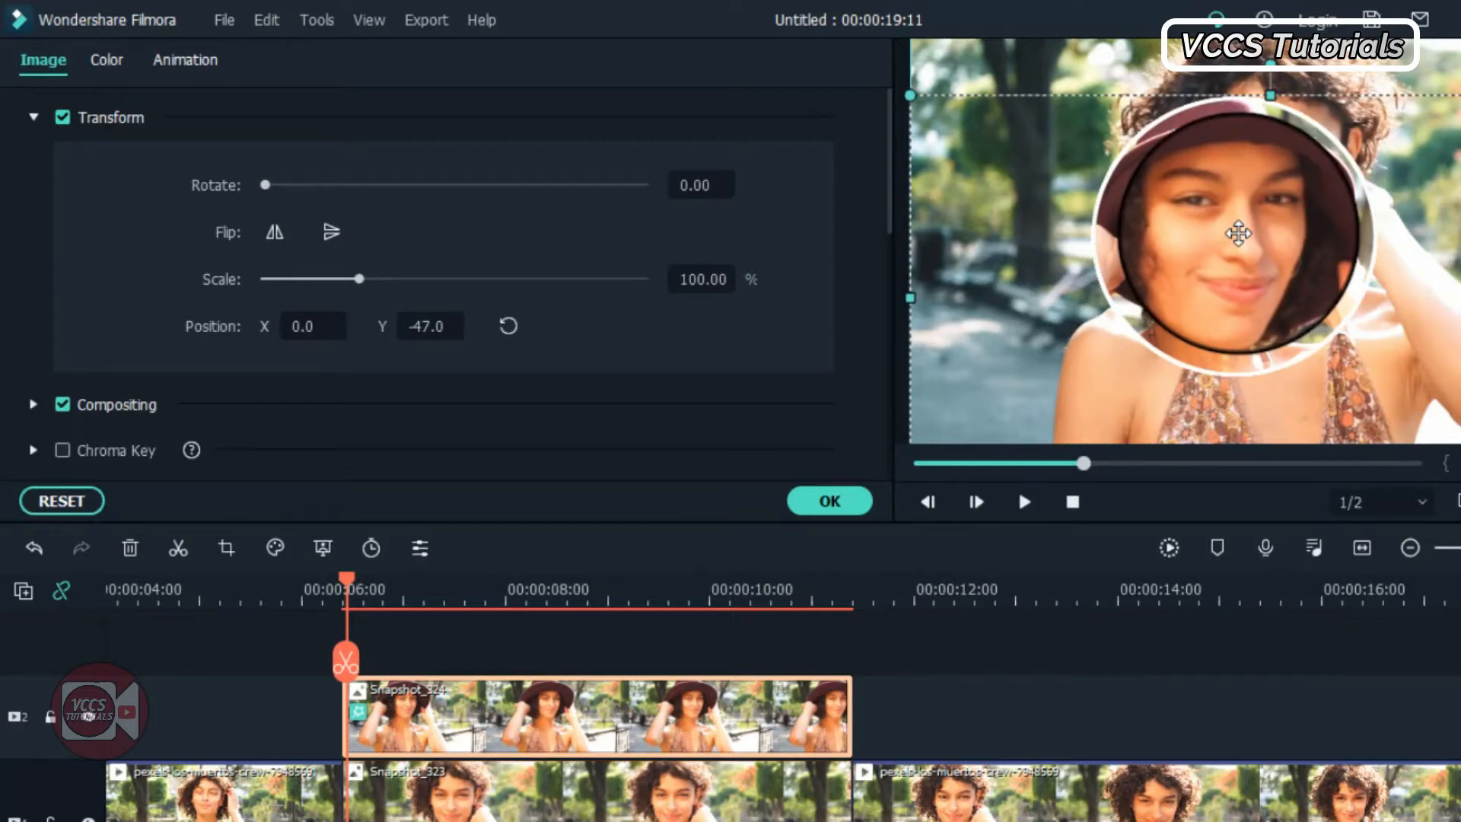
{"action": "left_click", "coordinate": [369, 67]}
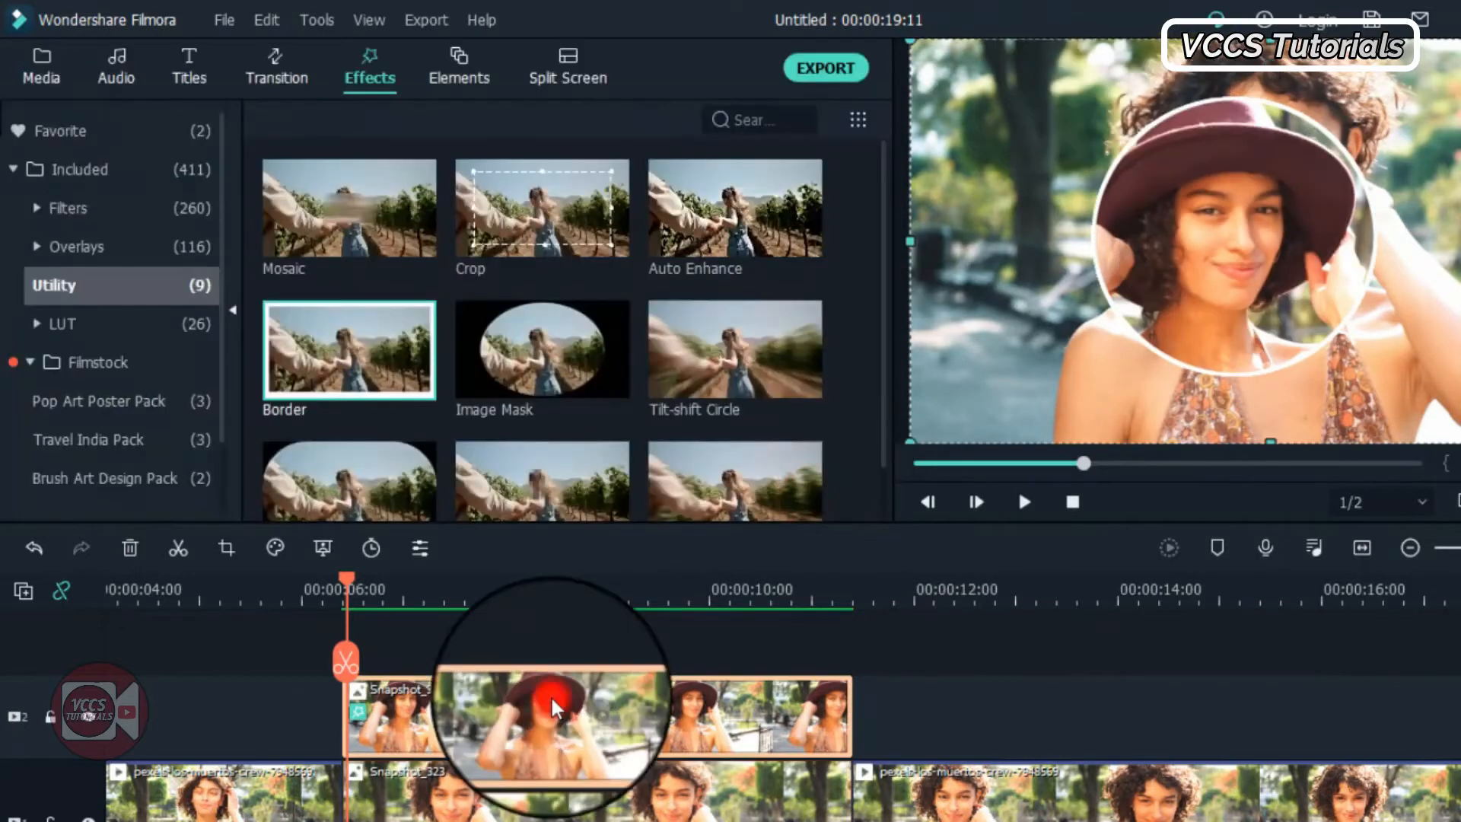
{"action": "double_click", "coordinate": [549, 714]}
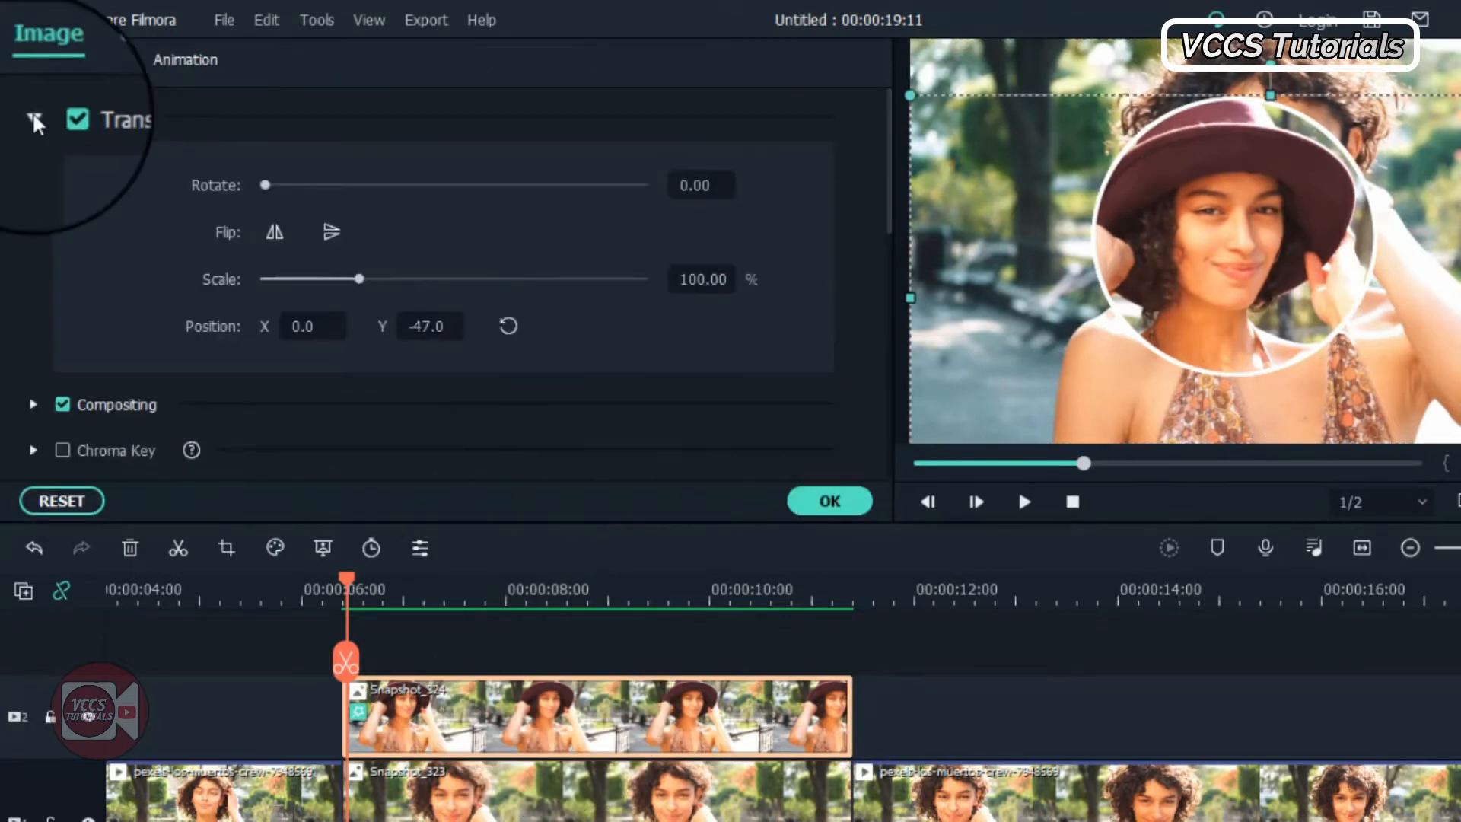
{"action": "left_click", "coordinate": [184, 58]}
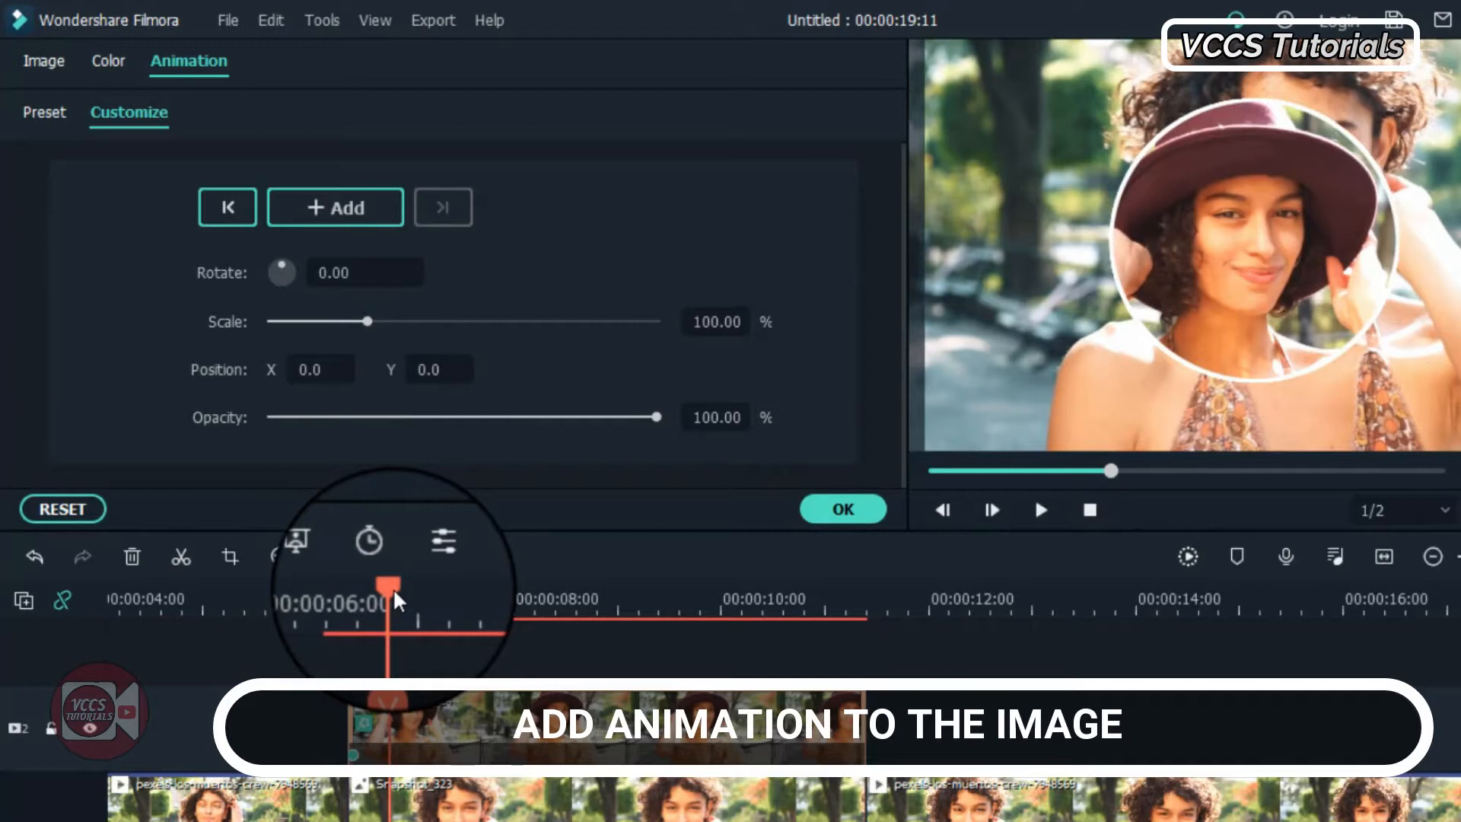
Step: Keyframe the inset from 360-degree rotation back to default, then preview playback
{"action": "left_click_drag", "start_coordinate": [371, 321], "coordinate": [365, 320]}
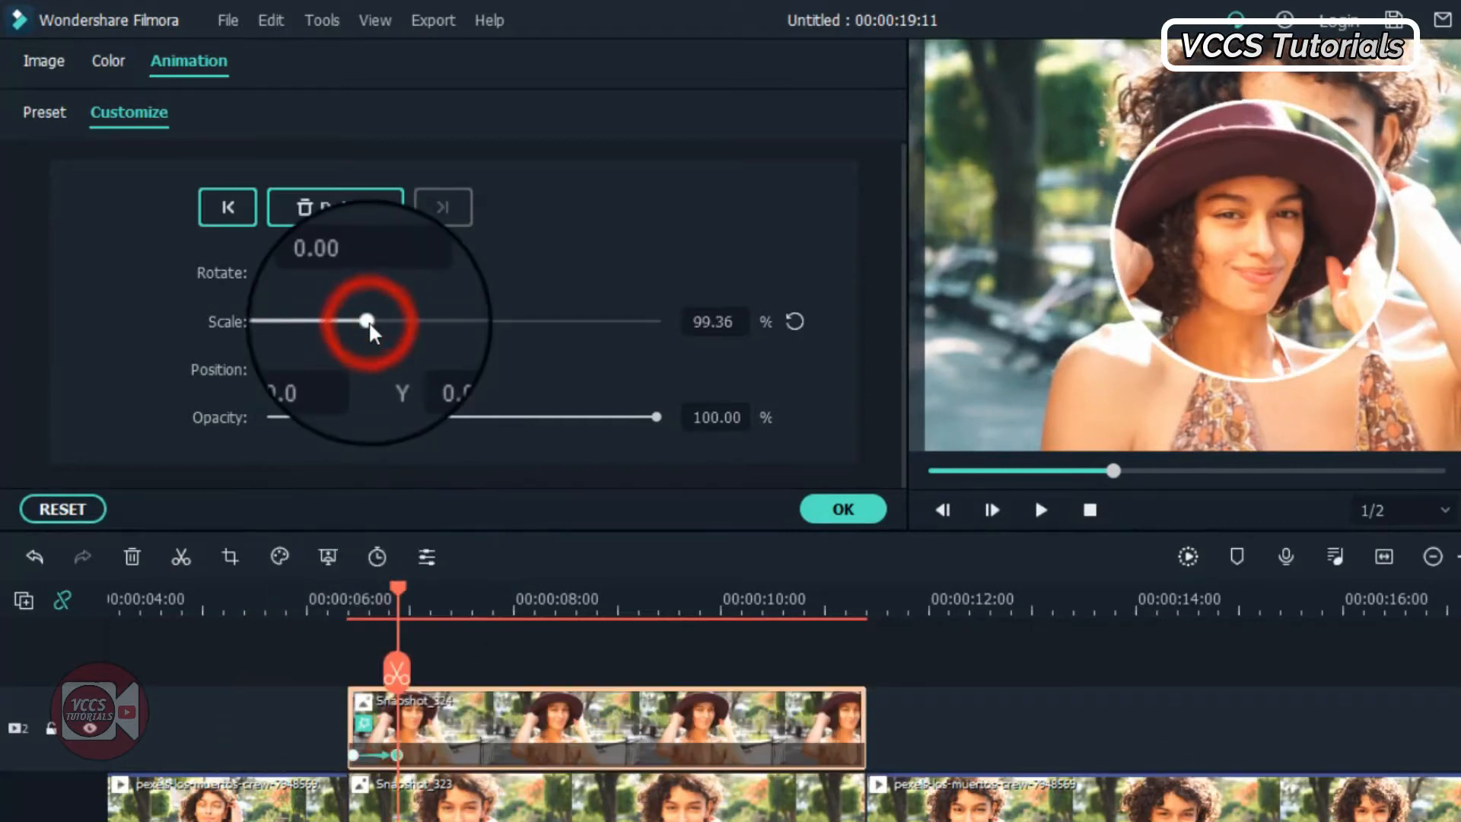
{"action": "left_click_drag", "start_coordinate": [363, 320], "coordinate": [333, 320]}
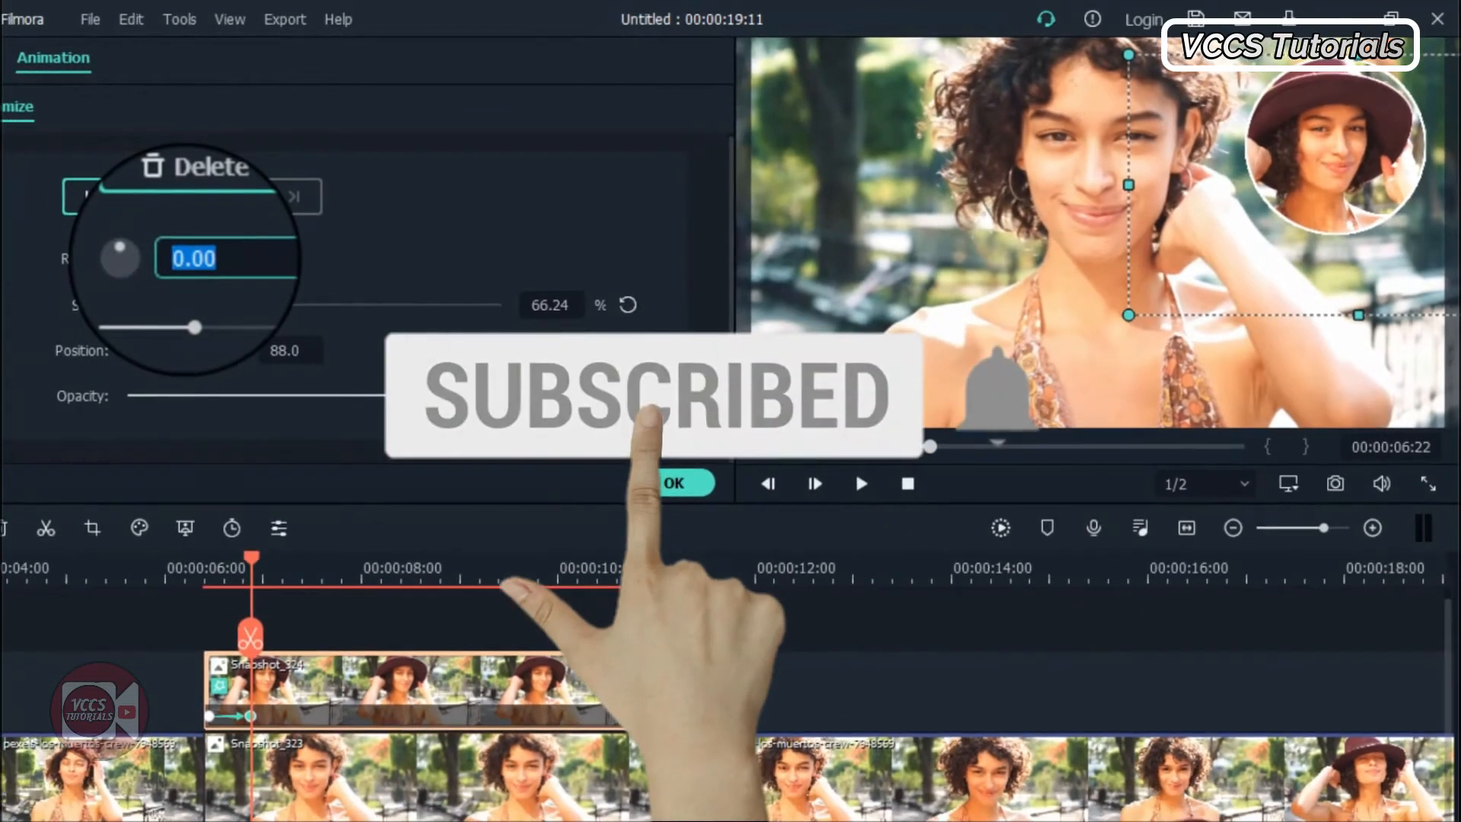
{"action": "type", "text": "3"}
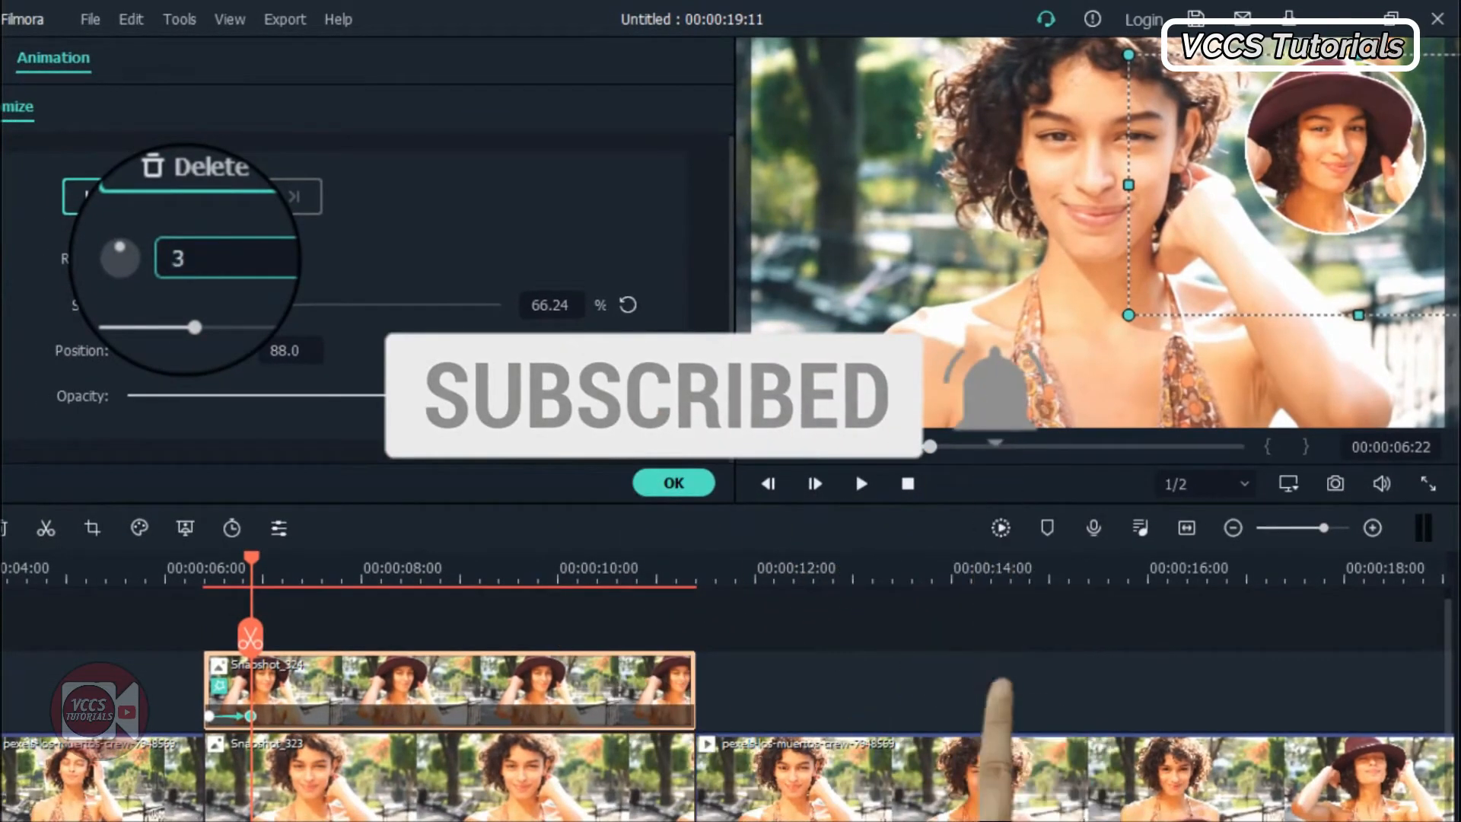
{"action": "type", "text": "360.00"}
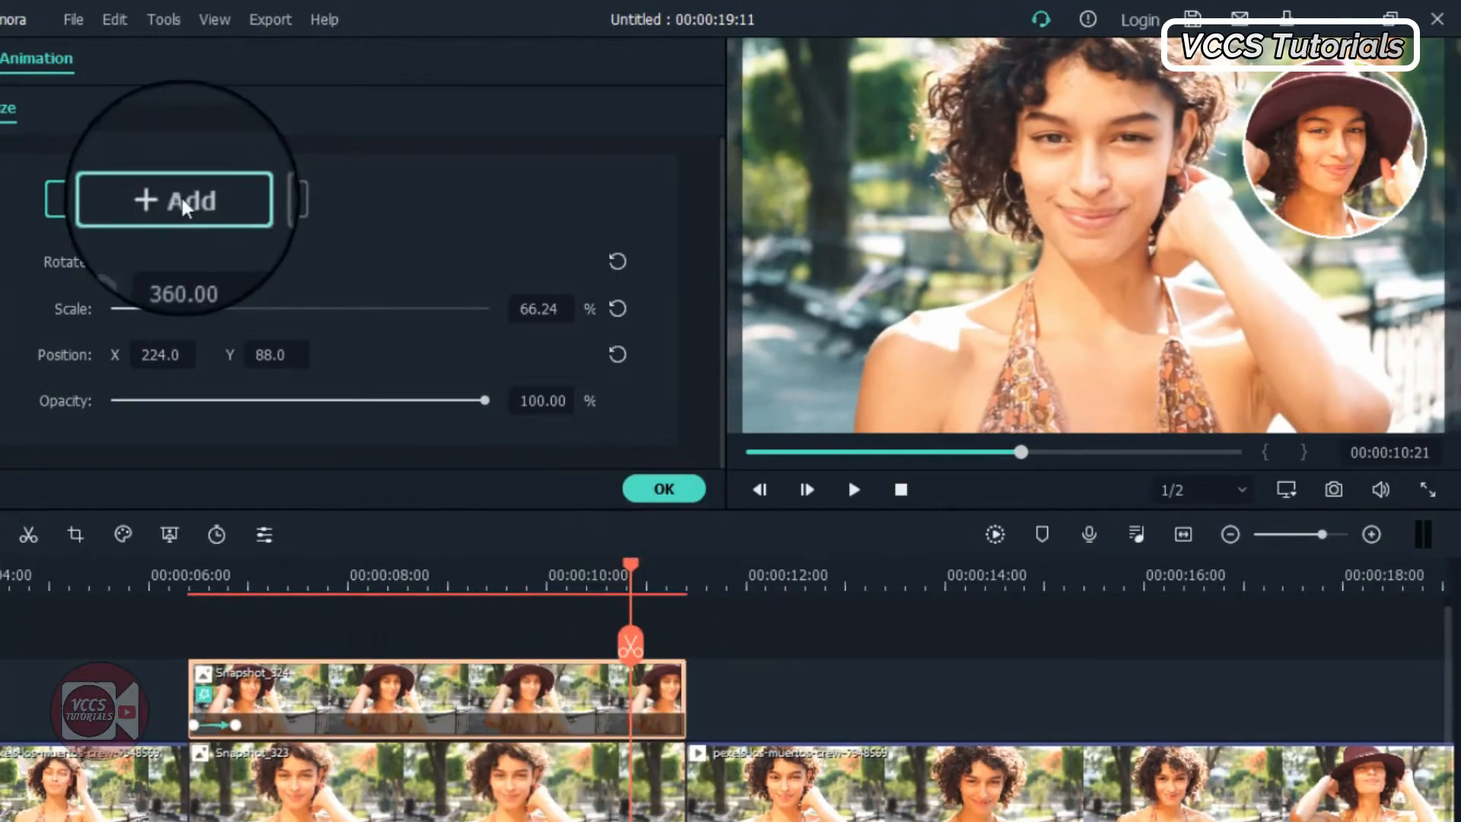
{"action": "left_click", "coordinate": [175, 199]}
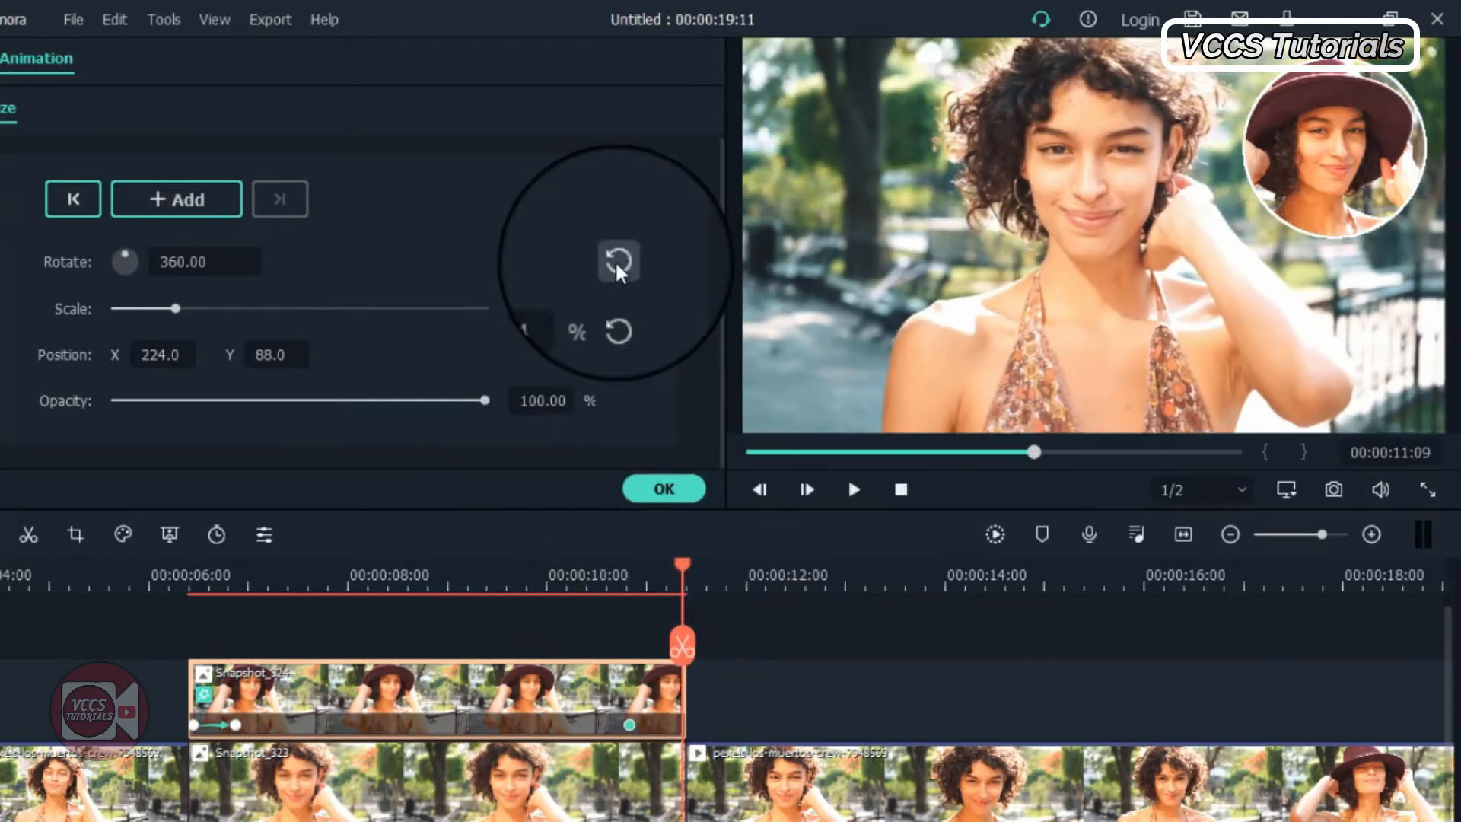
{"action": "left_click", "coordinate": [851, 490]}
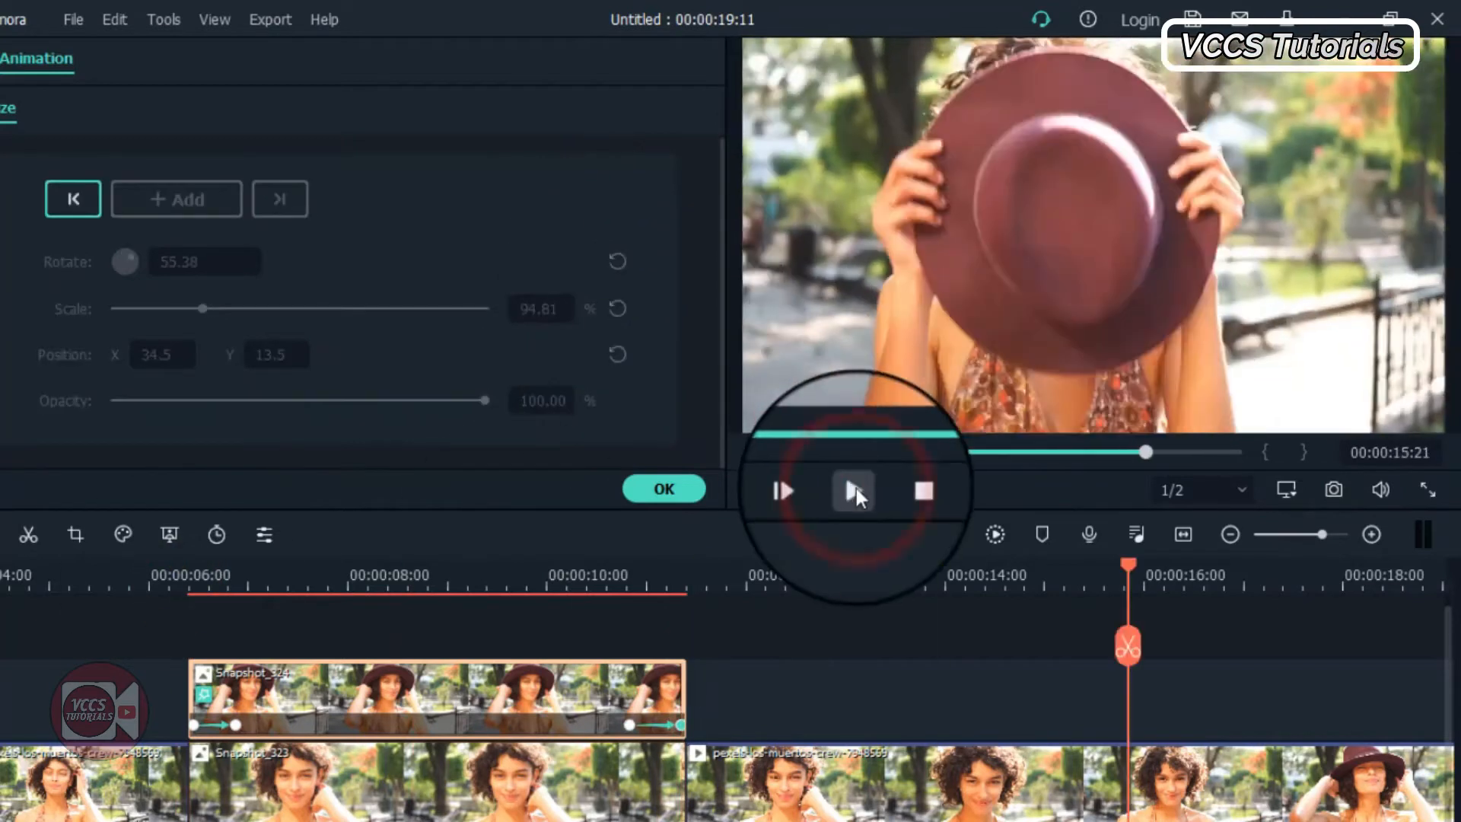
{"action": "left_click", "coordinate": [136, 87]}
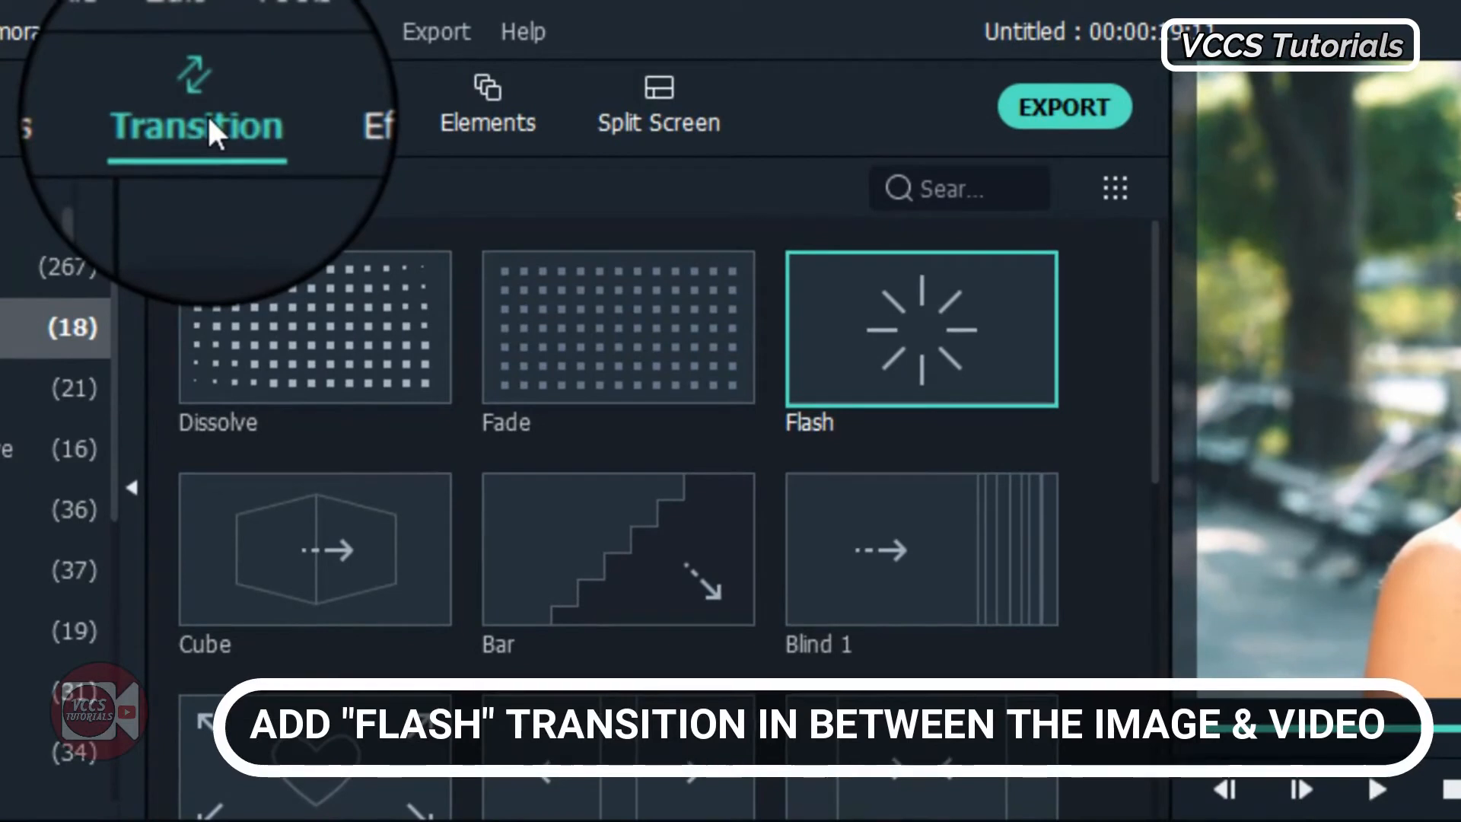
Step: Add Flash transitions on both sides of the still, shortened to 10 frames
{"action": "scroll", "scroll_direction": "down", "scroll_amount": 3}
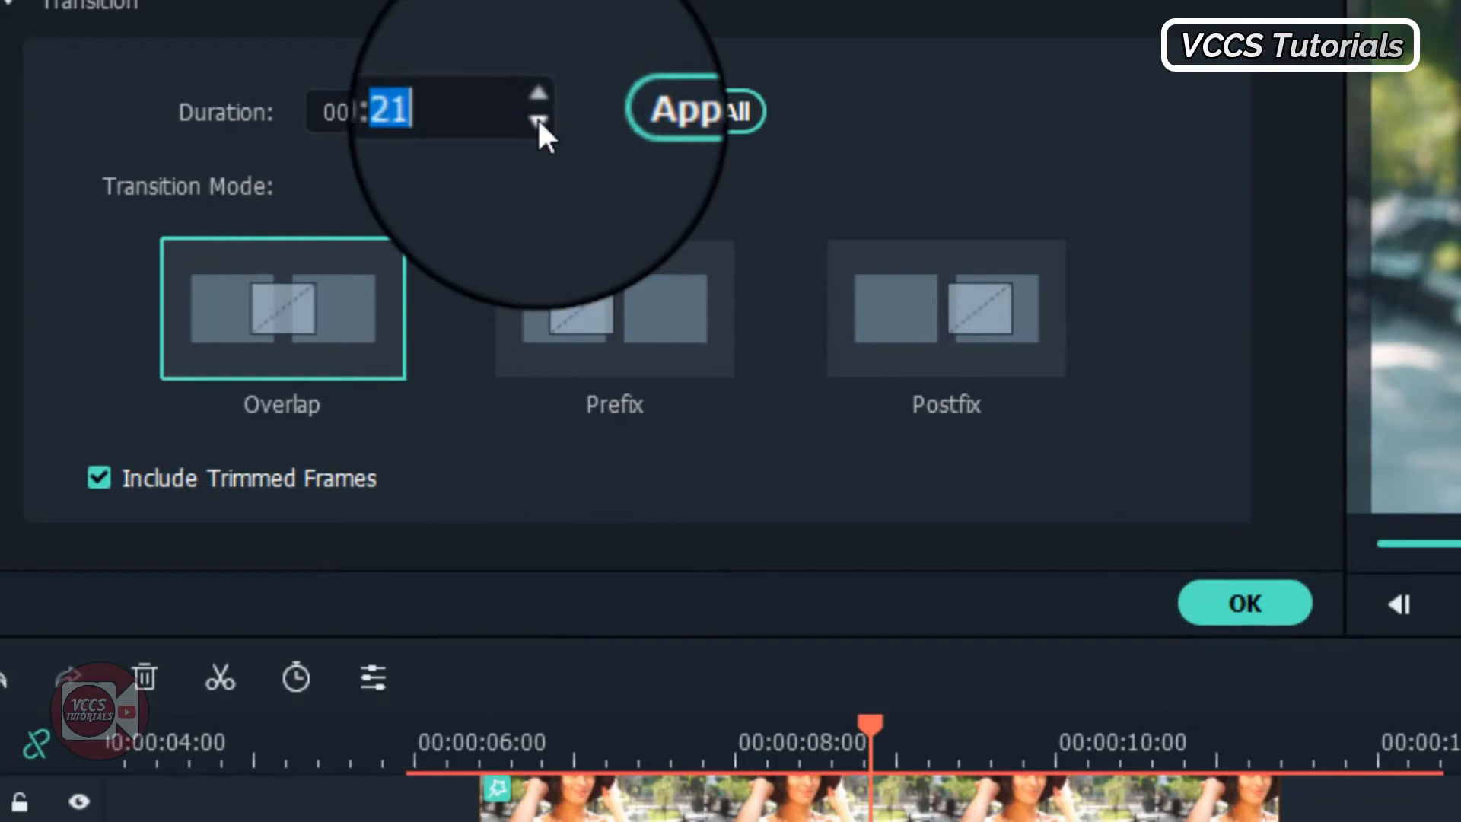
{"action": "left_click", "coordinate": [538, 127]}
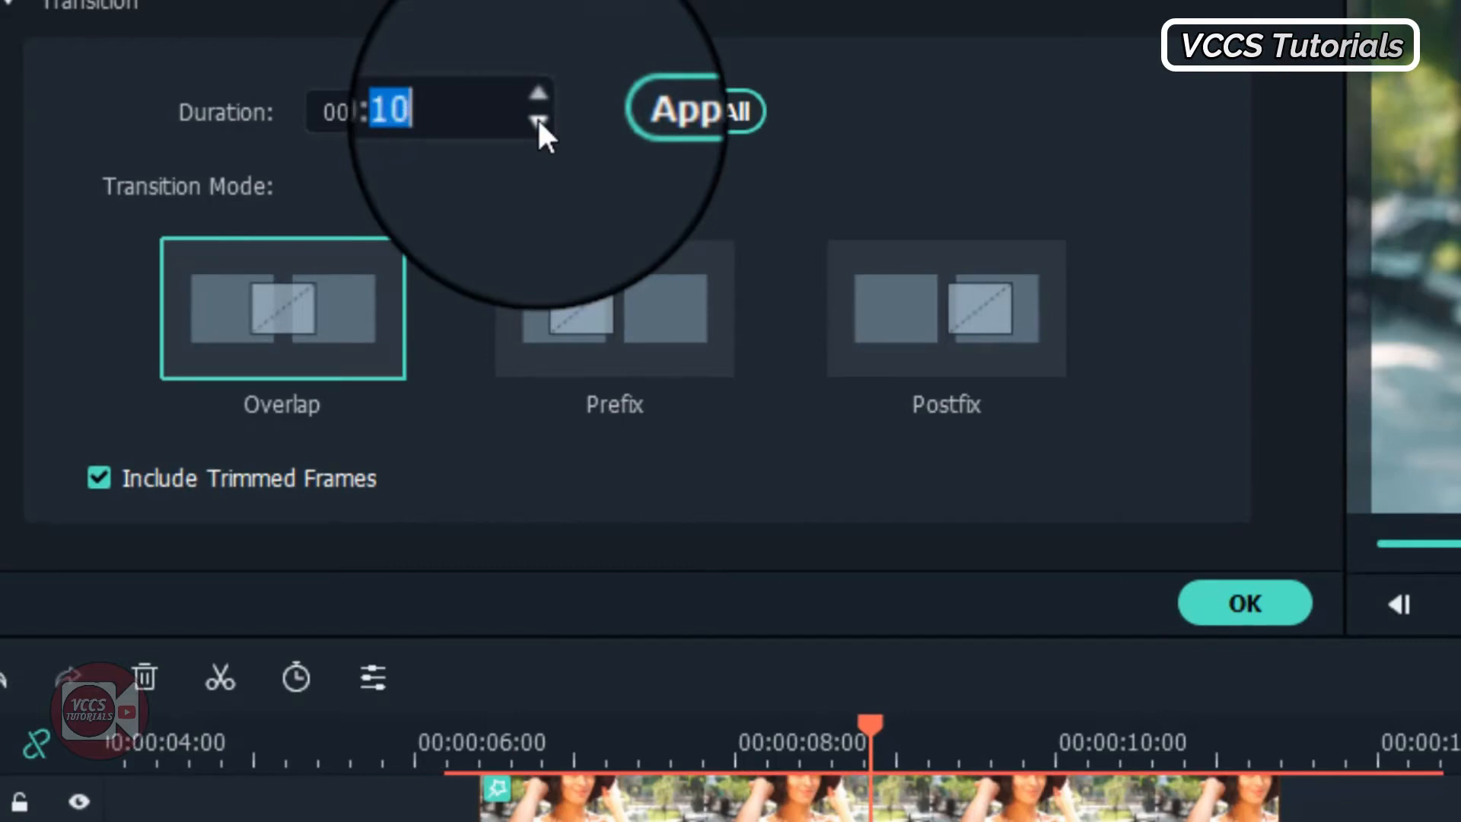
{"action": "left_click", "coordinate": [1244, 603]}
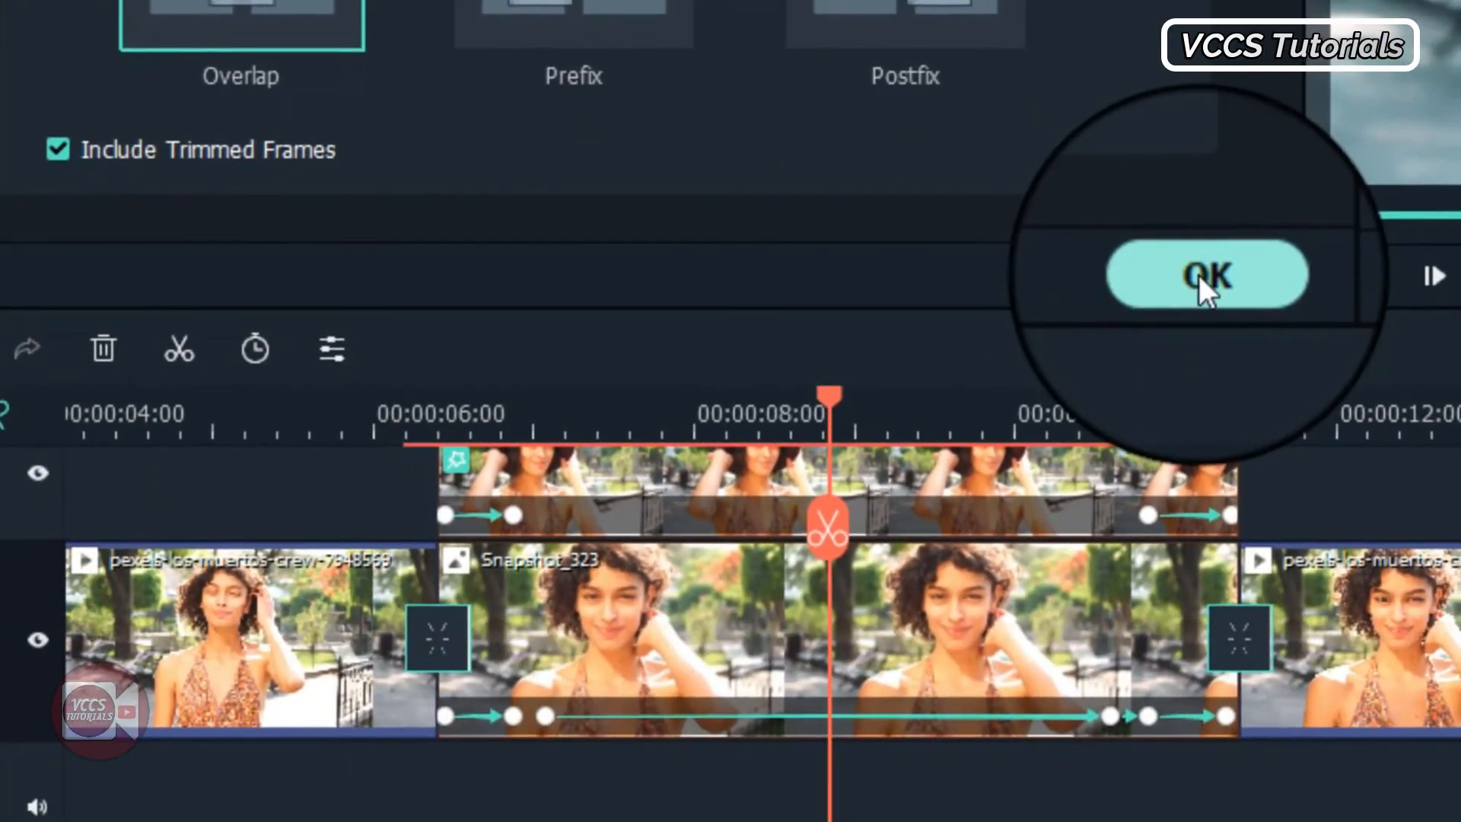
{"action": "left_click", "coordinate": [1207, 274]}
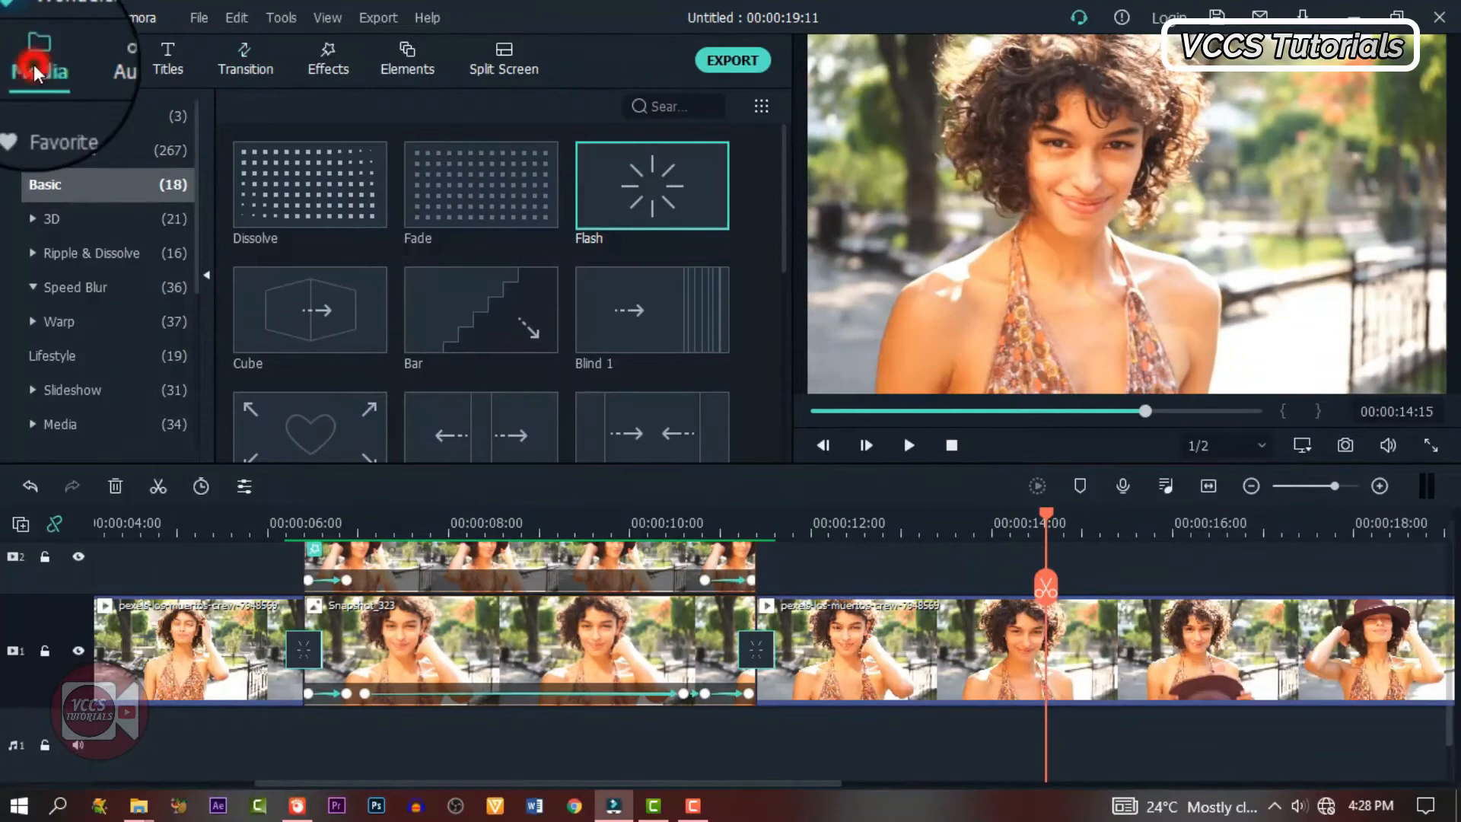
Step: Search the Audio library for 'air' and add the mixkit-air-woosh sound
{"action": "left_click", "coordinate": [107, 56]}
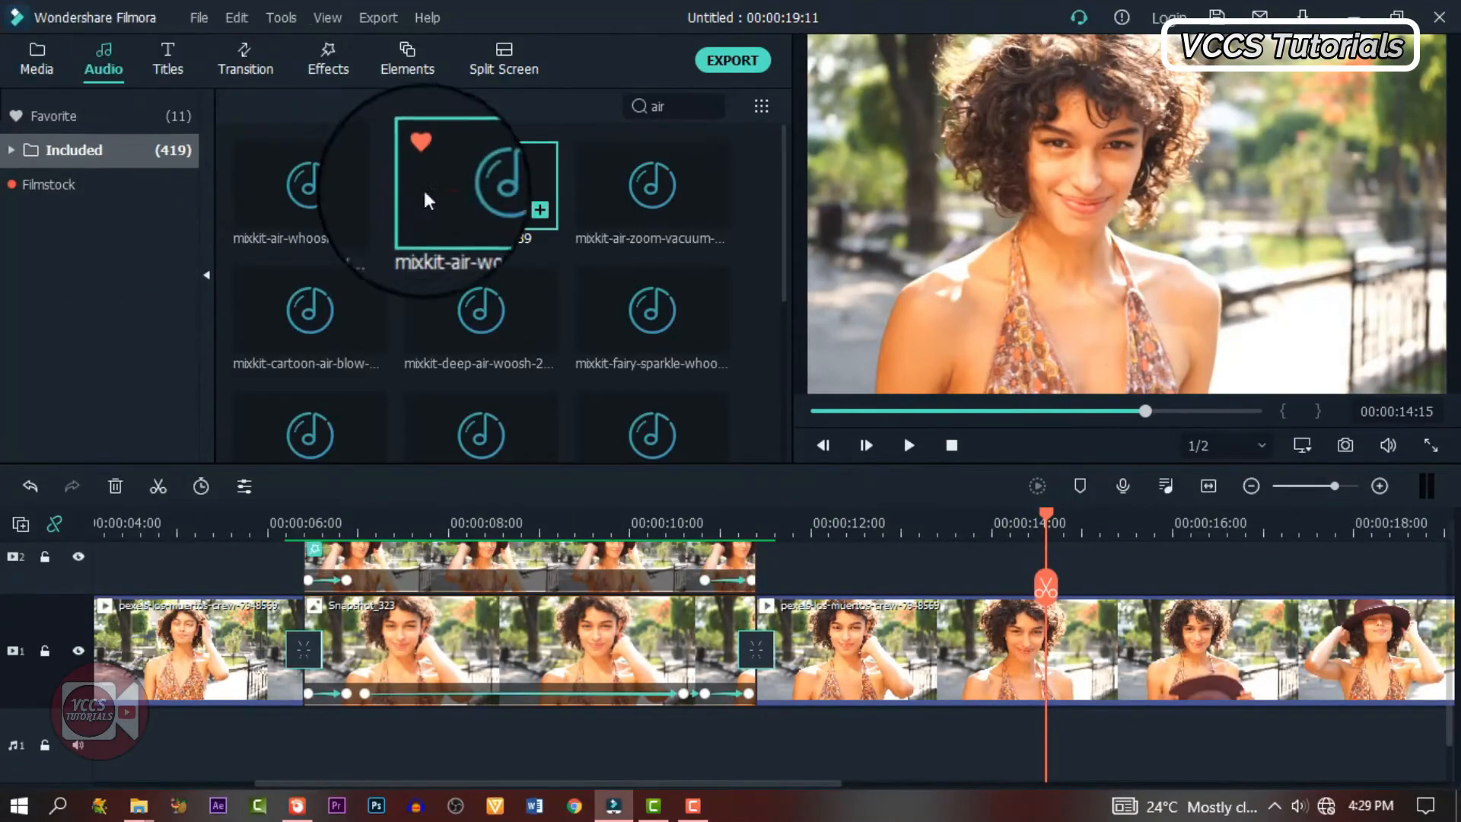
{"action": "left_click", "coordinate": [480, 182]}
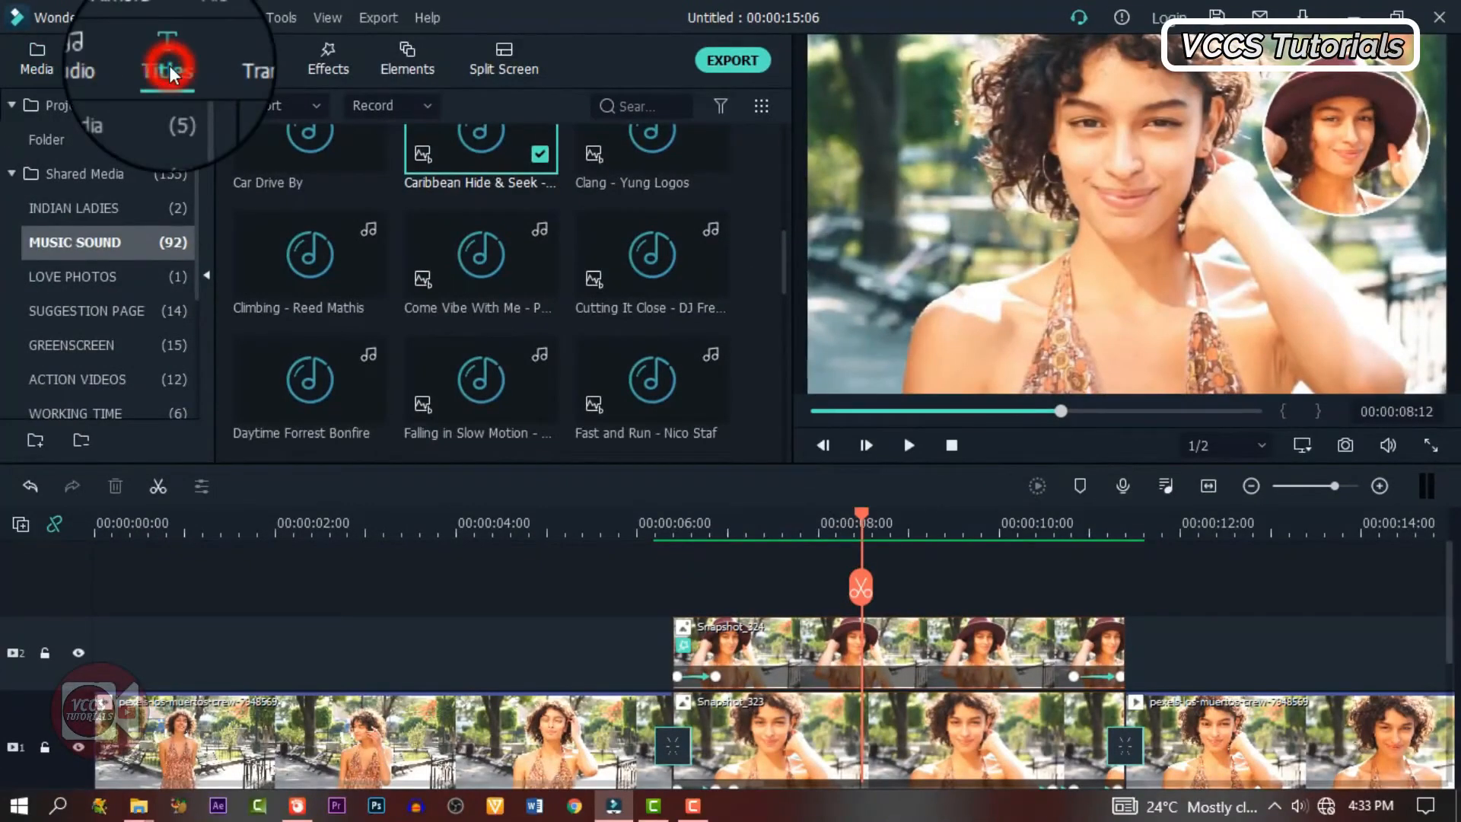
Step: Add a Default Title with 'Jenny' and 'Beauty Queen' in orange White Smith
{"action": "left_click", "coordinate": [169, 61]}
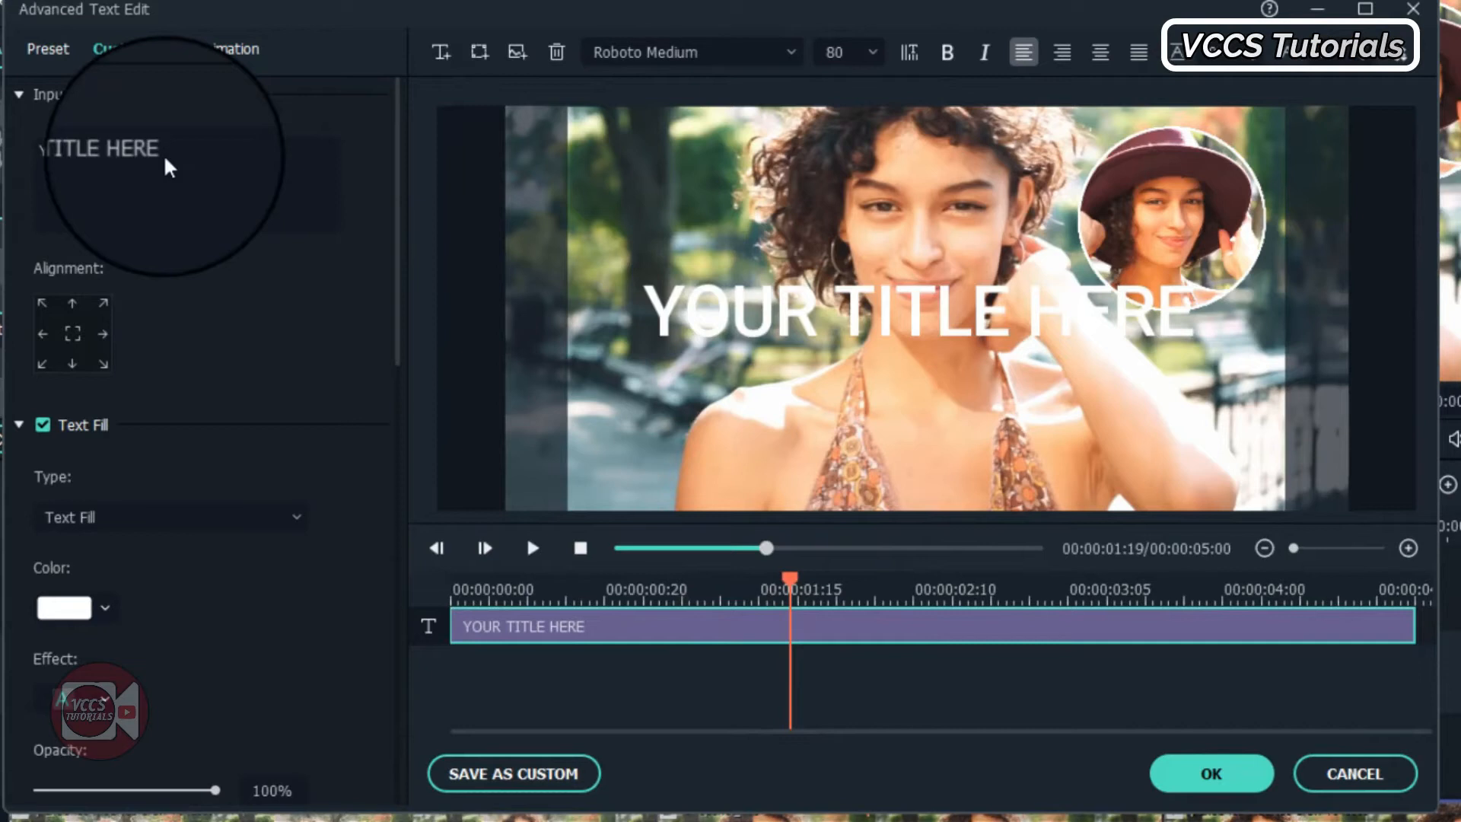
{"action": "left_click", "coordinate": [130, 150]}
{"action": "type", "text": "J"}
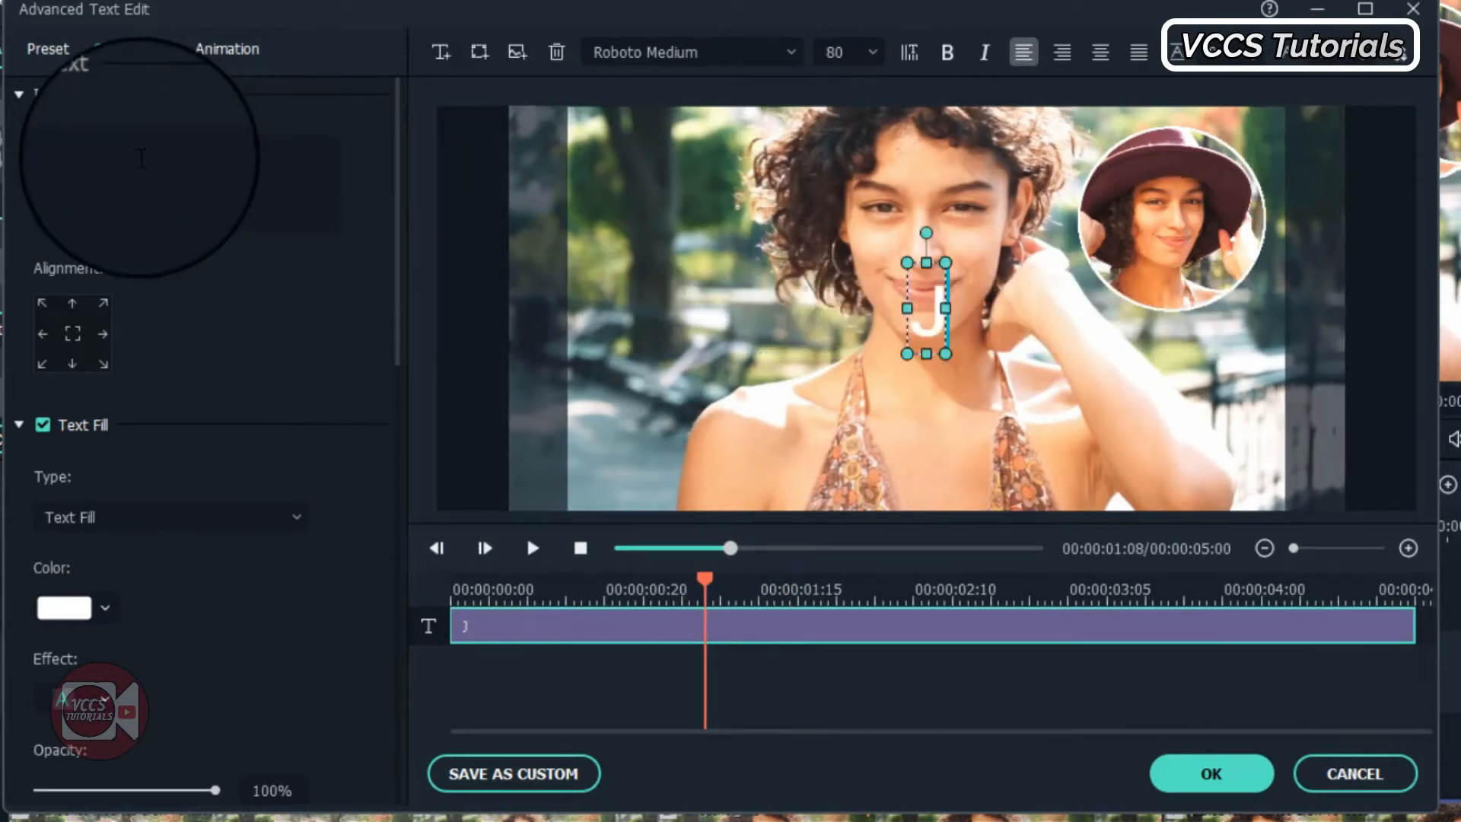
{"action": "type", "text": "enn"}
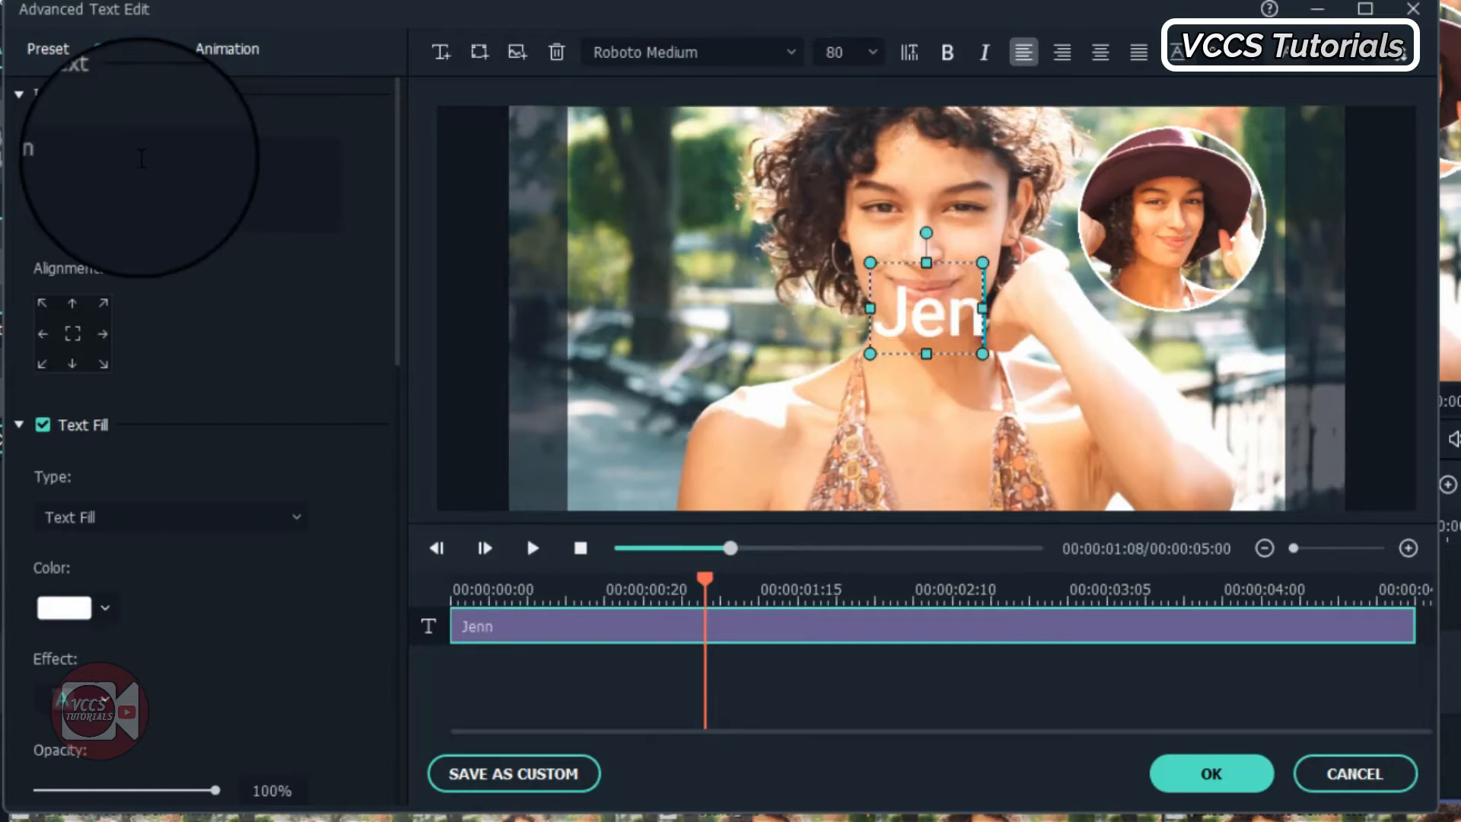
{"action": "type", "text": "y"}
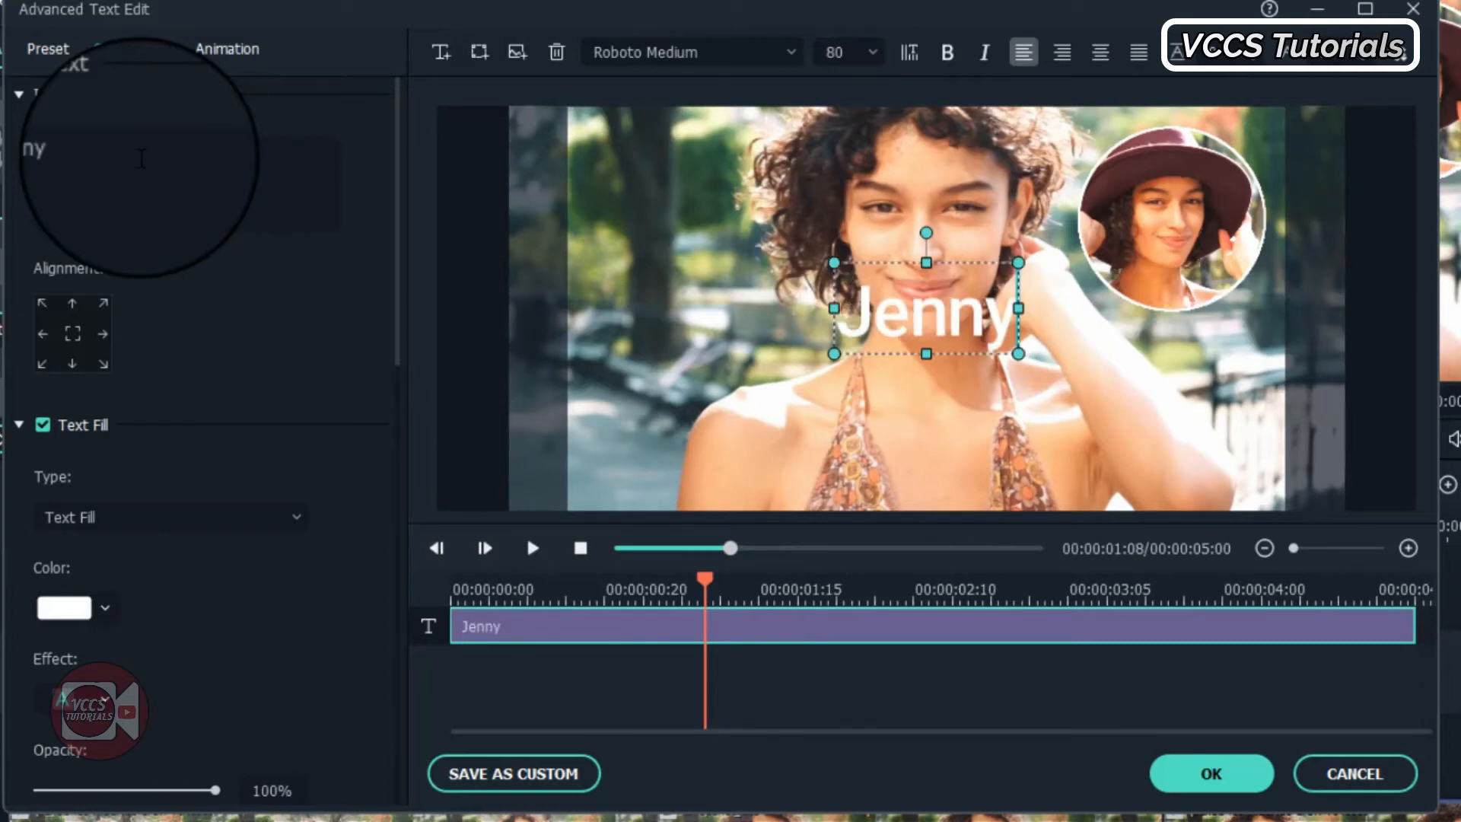
{"action": "left_click", "coordinate": [691, 53]}
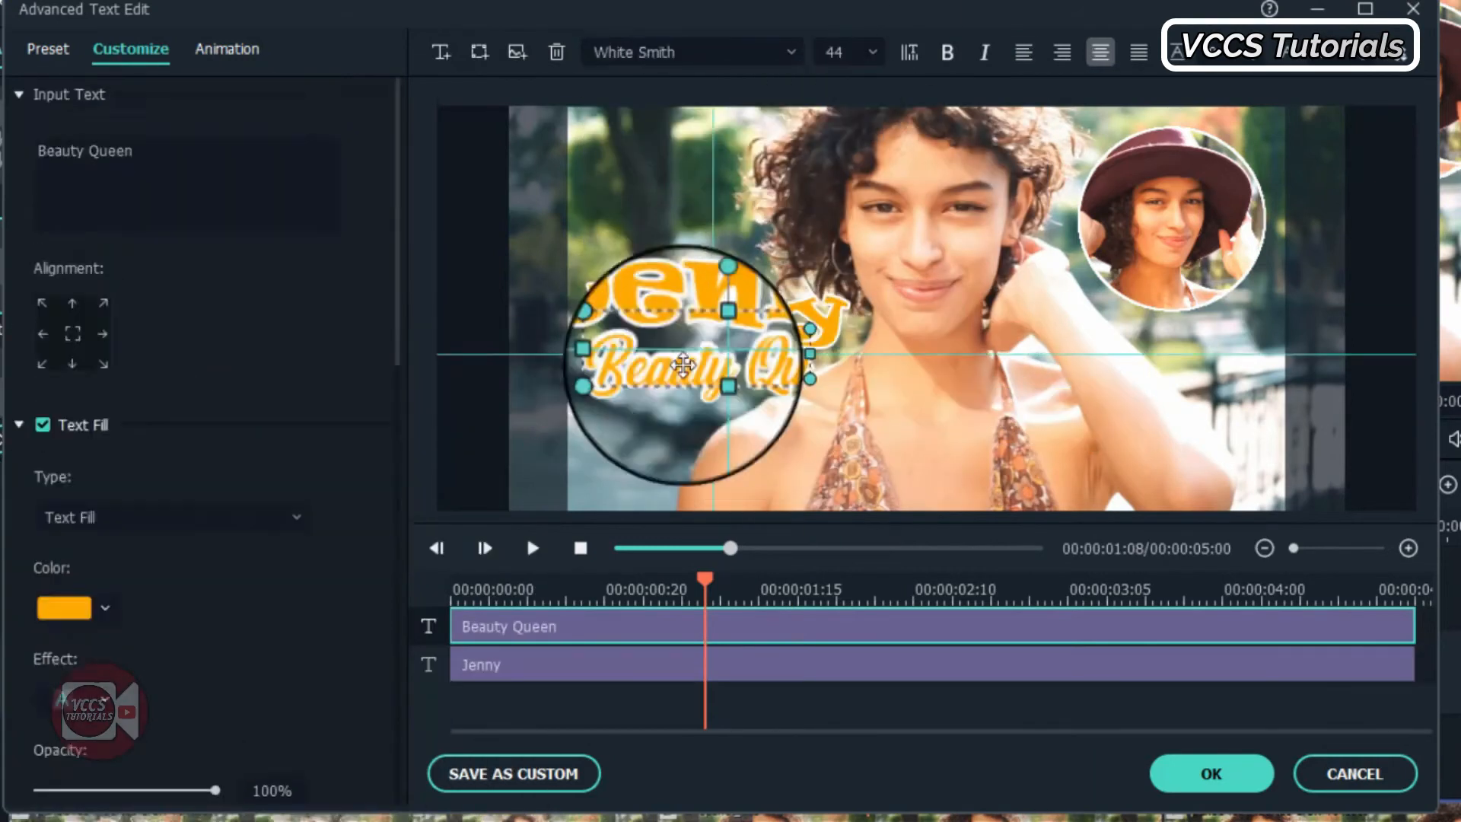
{"action": "left_click", "coordinate": [1210, 773]}
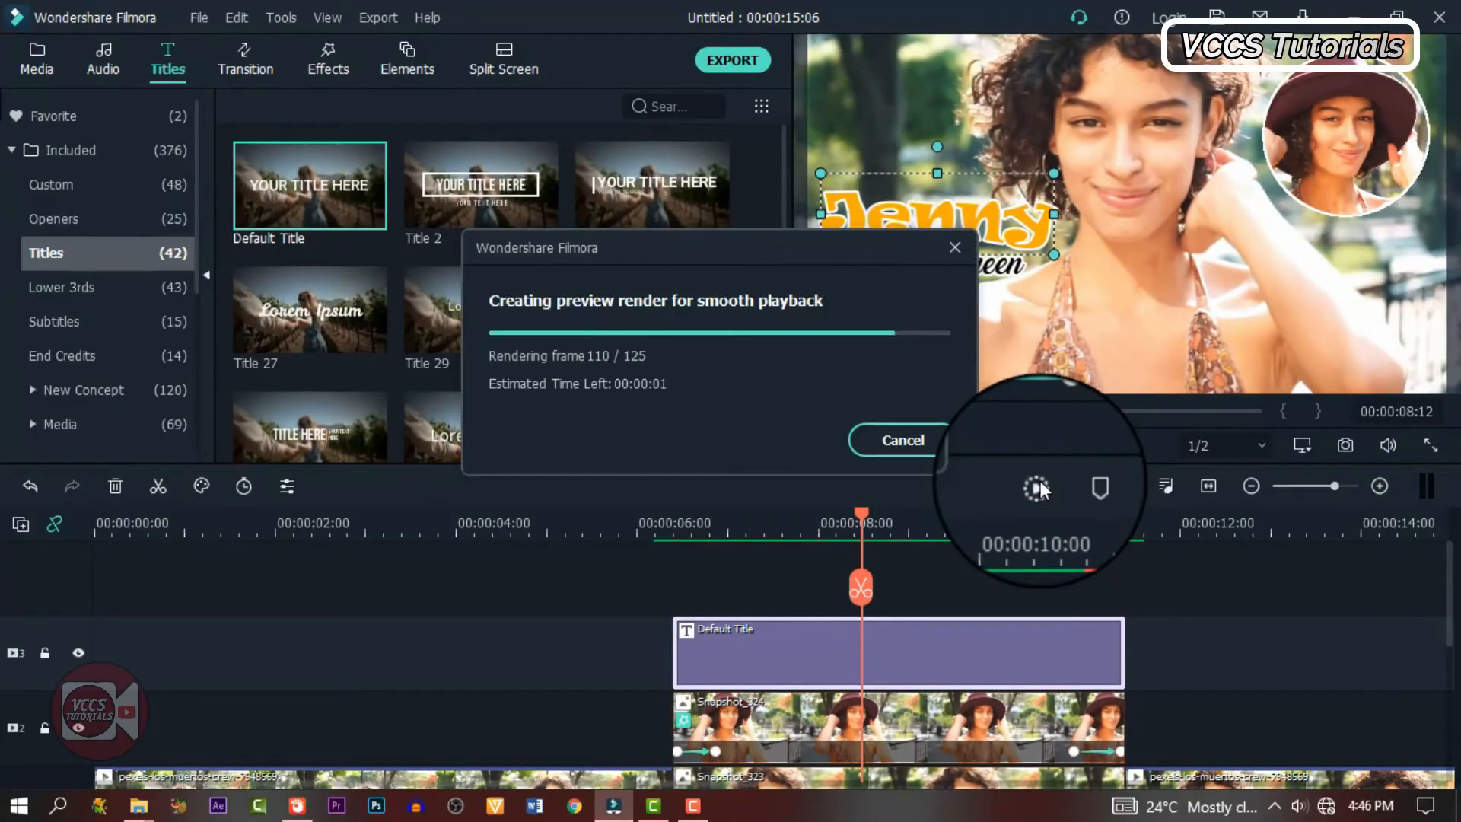
Step: Render the 15-second intro preview, play it through, then fit the whole project to the timeline
{"action": "left_click", "coordinate": [901, 440]}
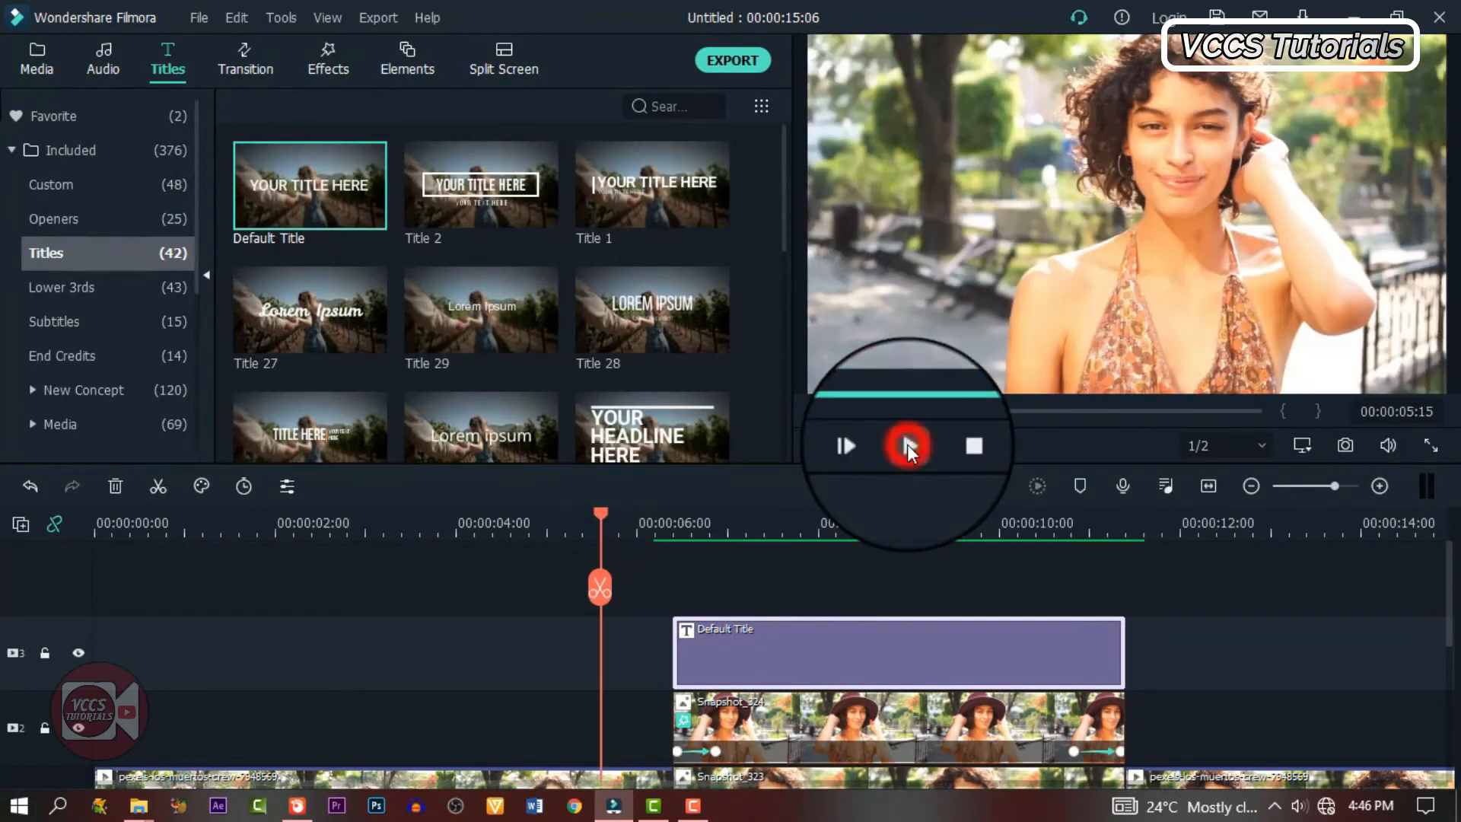
{"action": "left_click", "coordinate": [905, 444]}
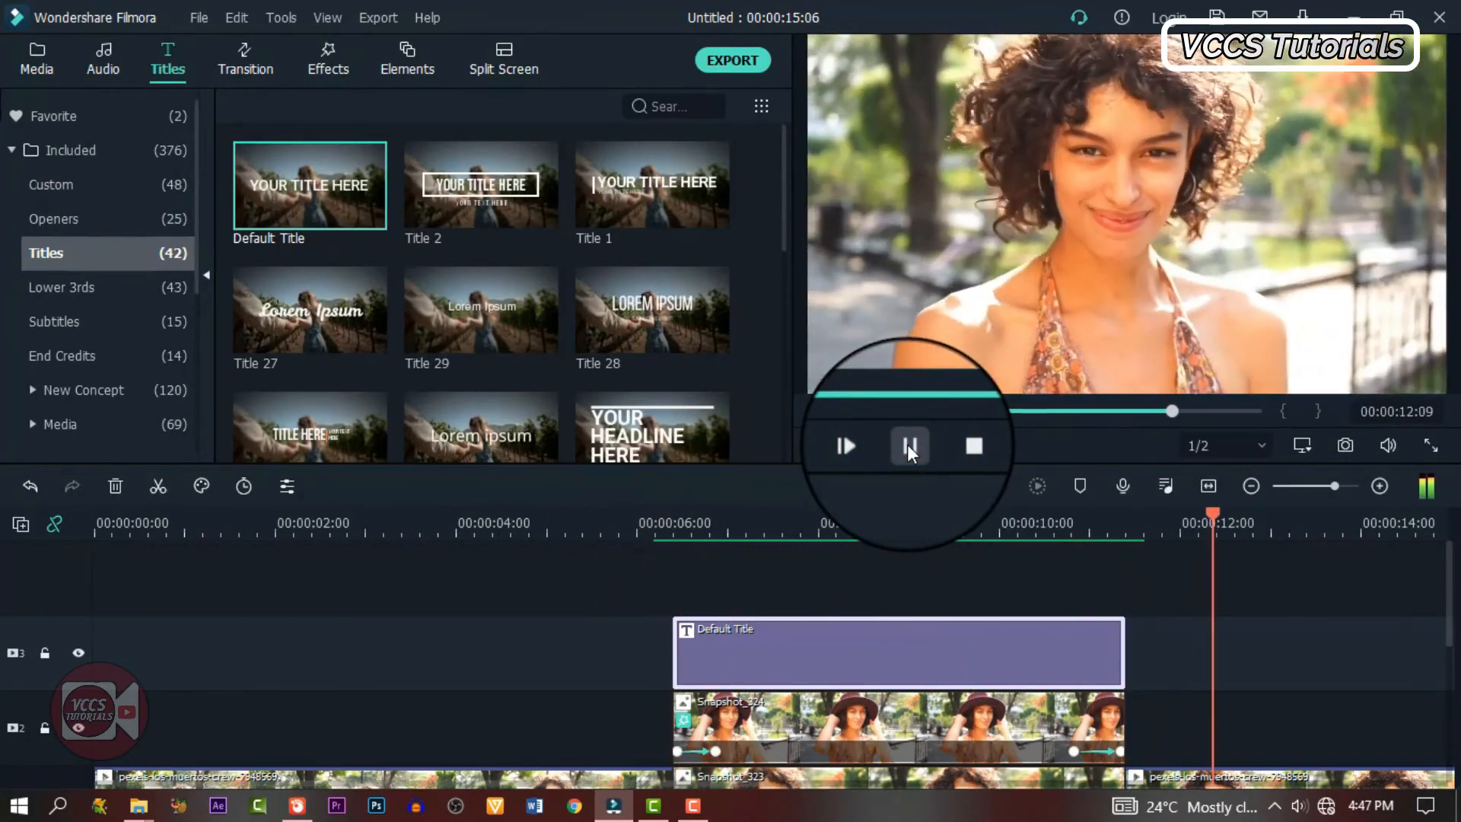
{"action": "left_click", "coordinate": [908, 445]}
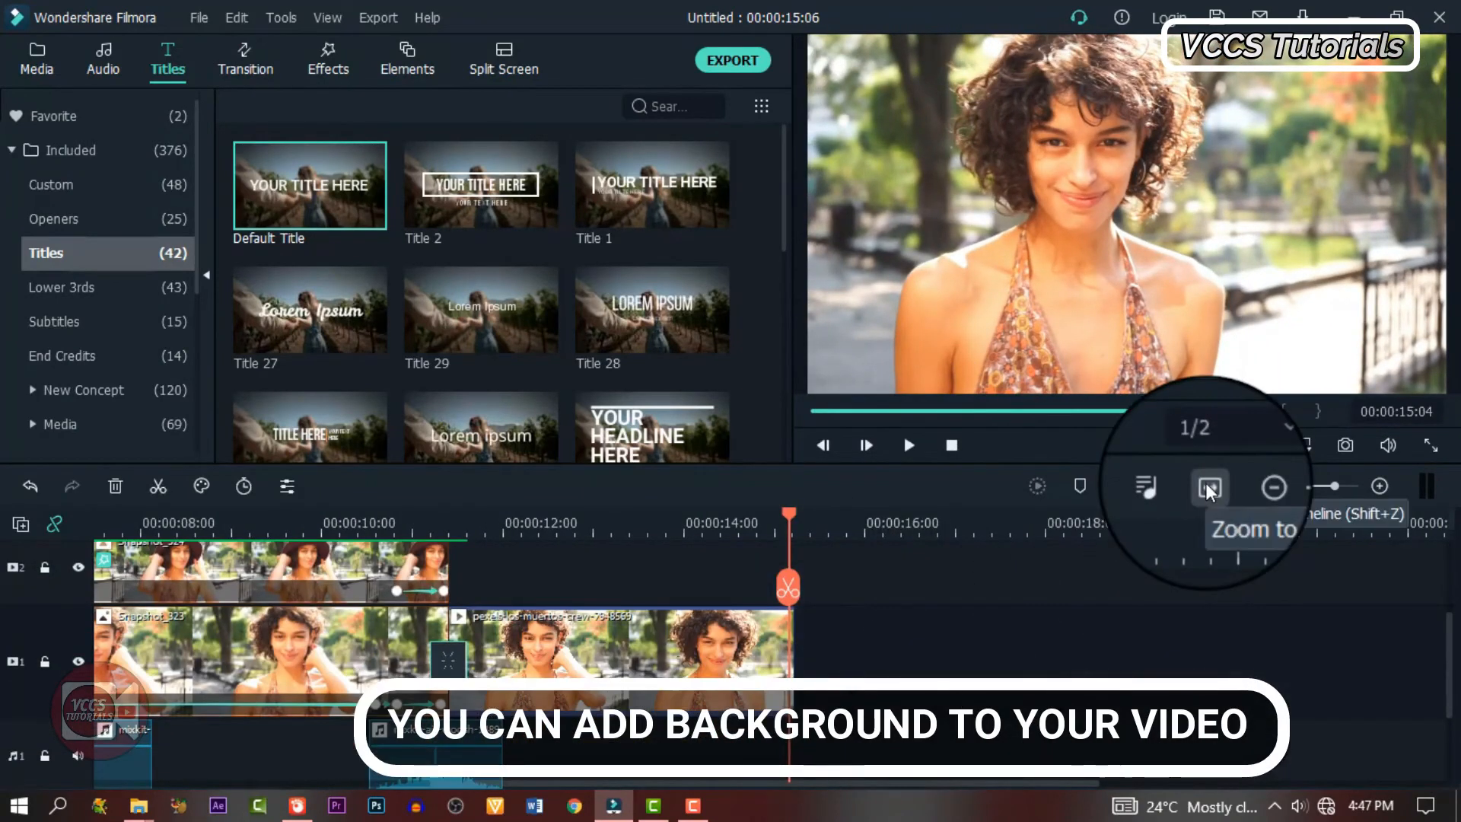
{"action": "left_click", "coordinate": [36, 60]}
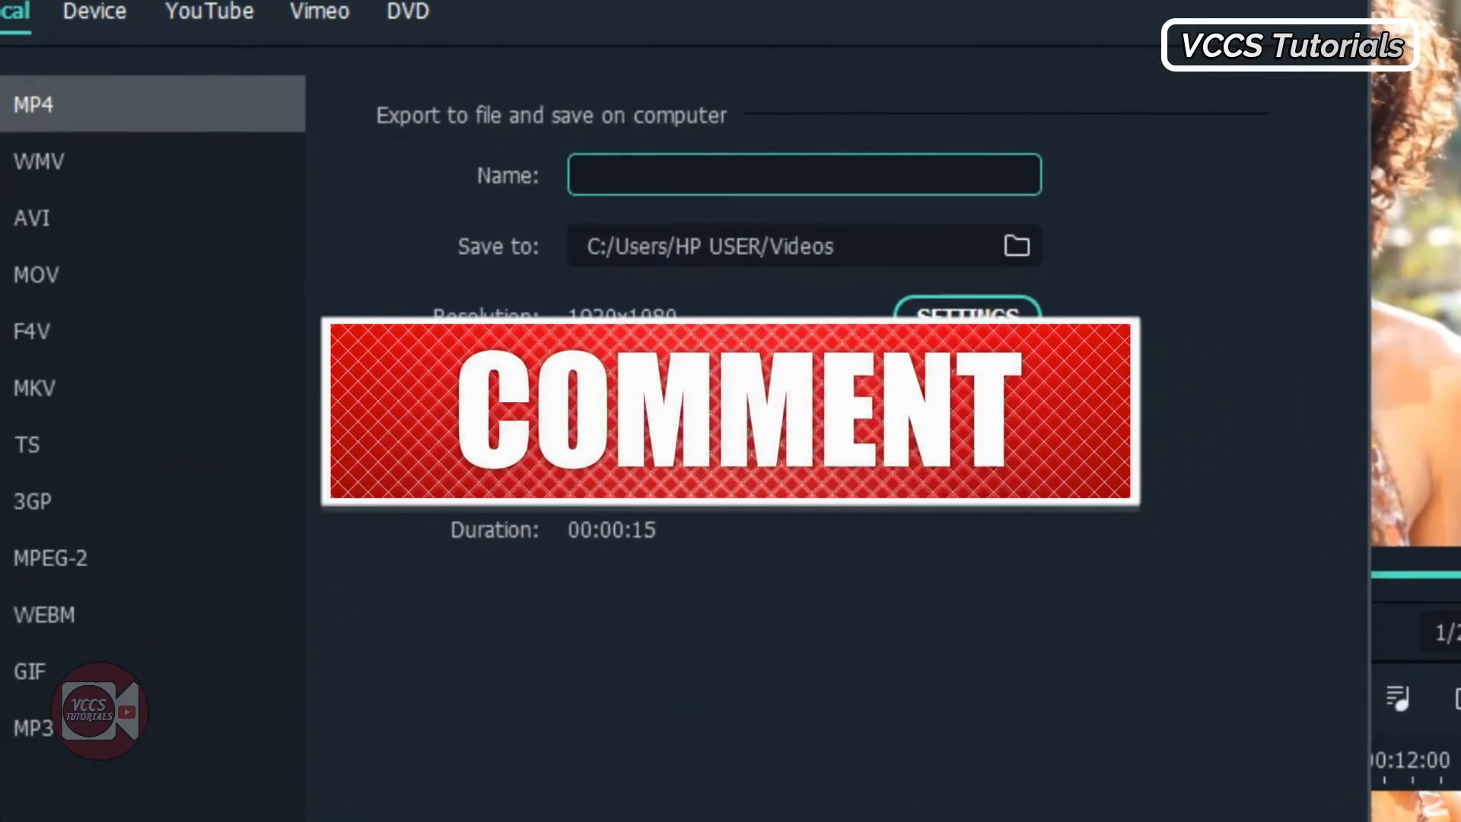
Step: Name the MP4 export file "CHARACTER INTRO IN FIL…"
{"action": "type", "text": "CHARACTER"}
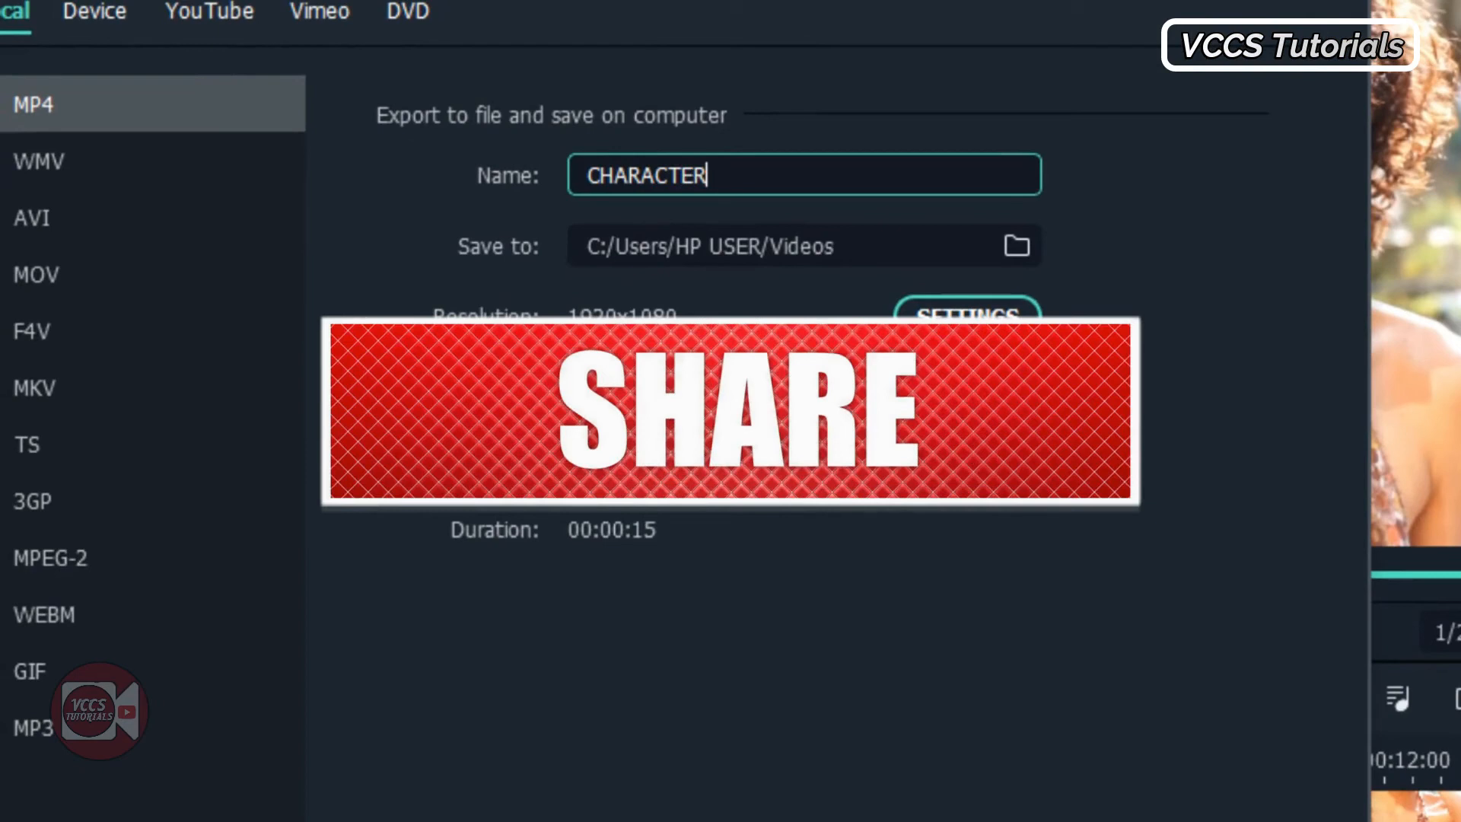
{"action": "type", "text": "INTRO"}
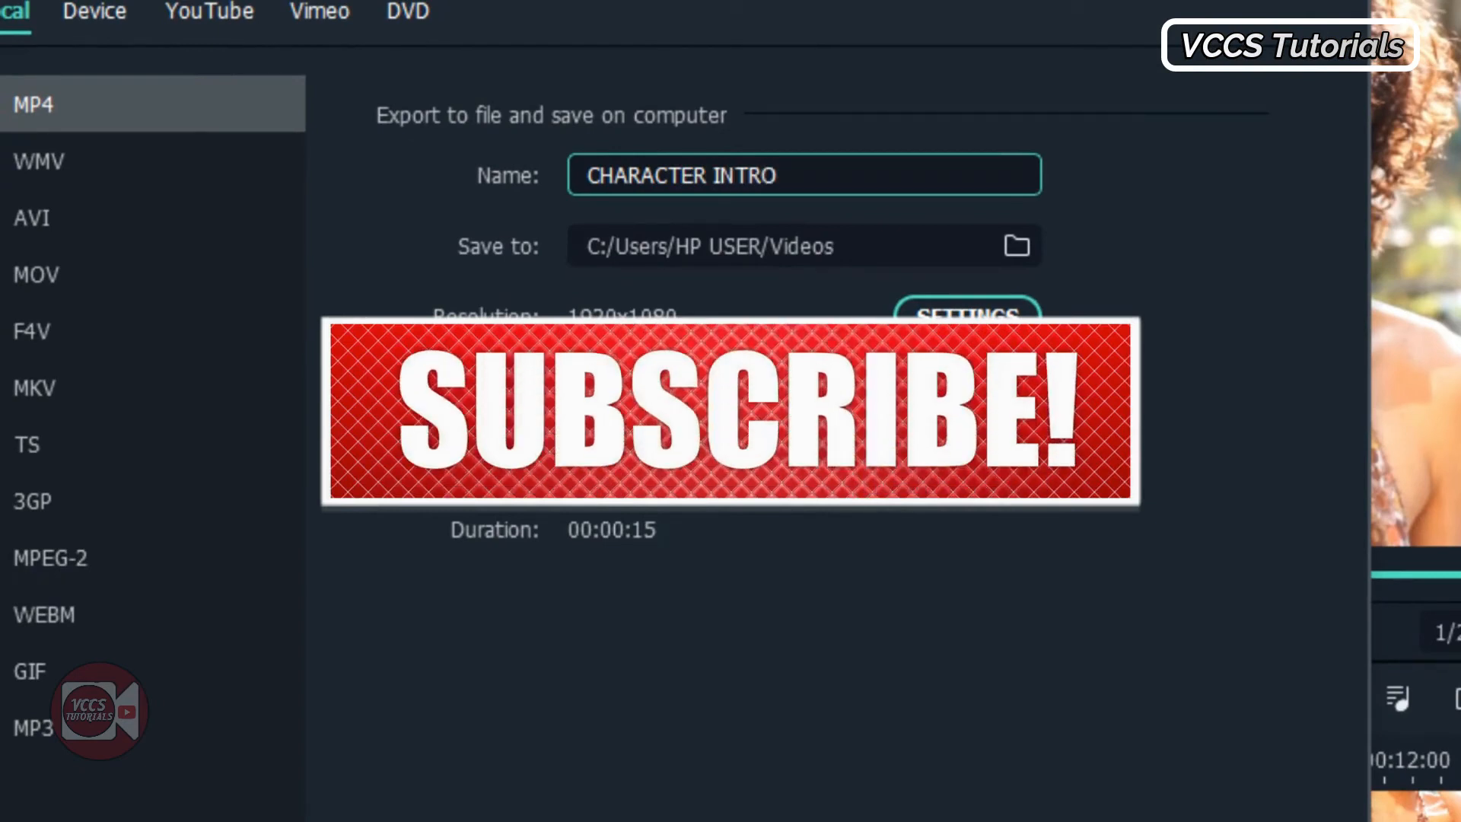
{"action": "type", "text": "IN FIL"}
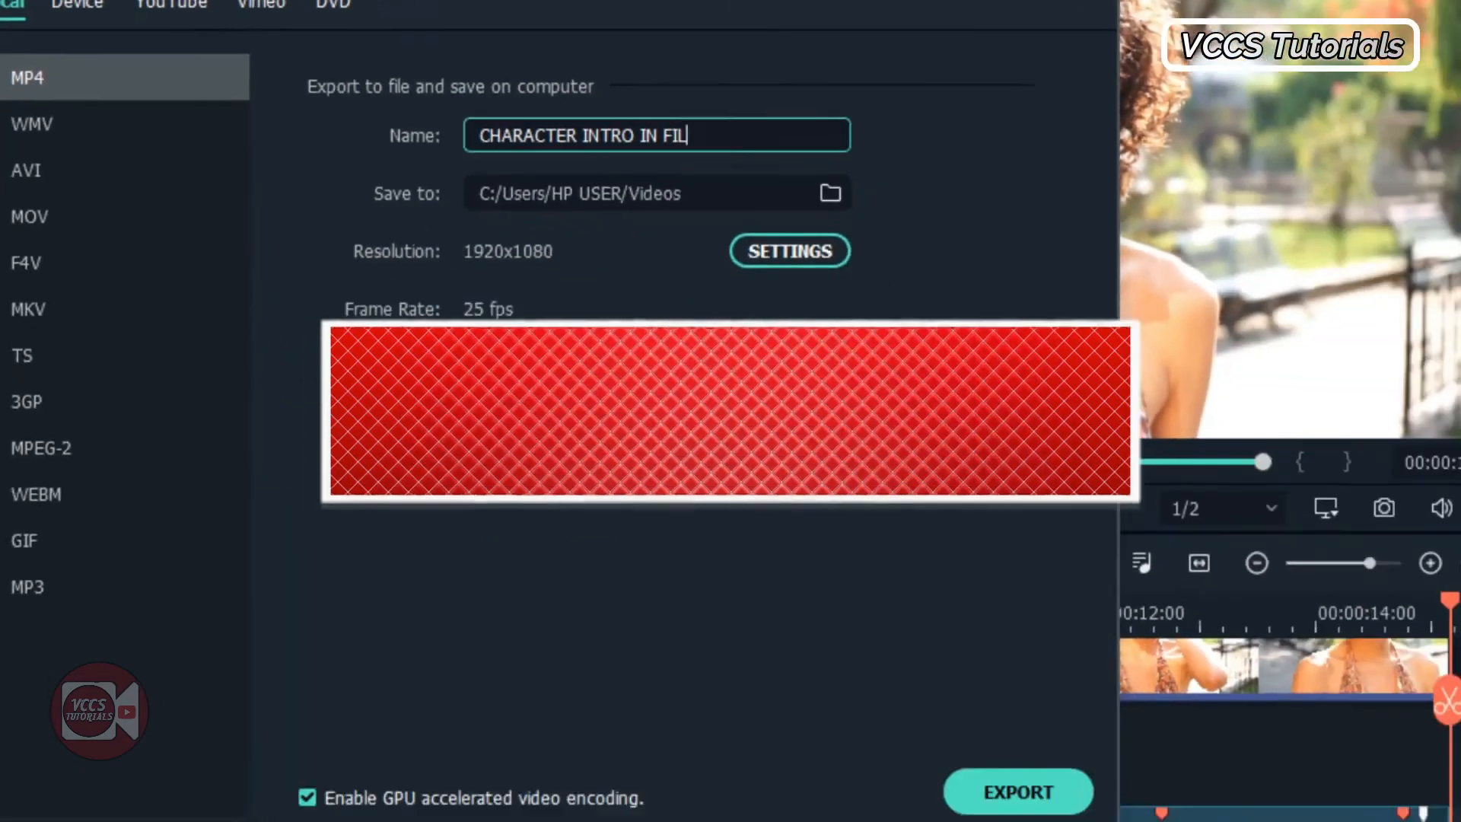